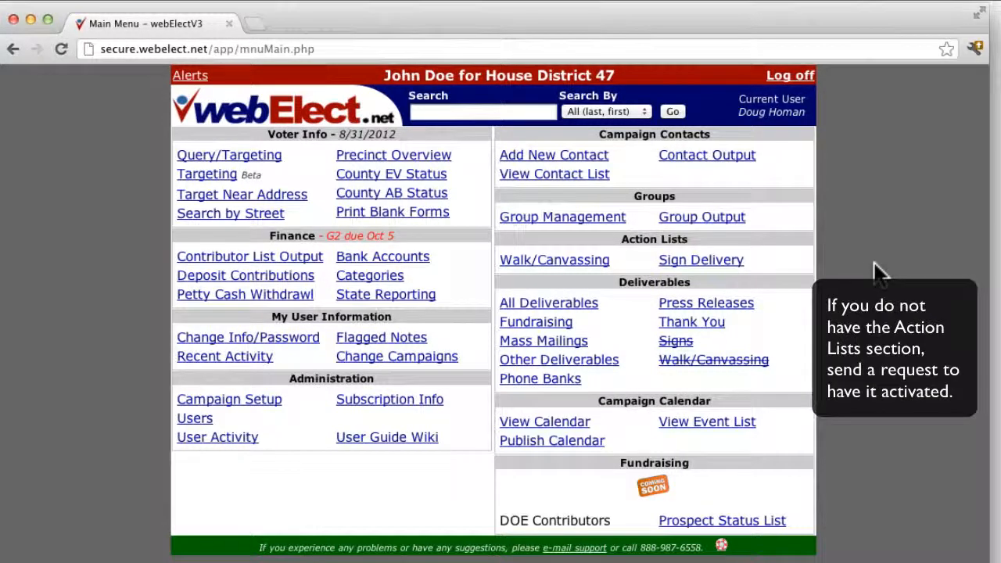
pyautogui.moveTo(700, 259)
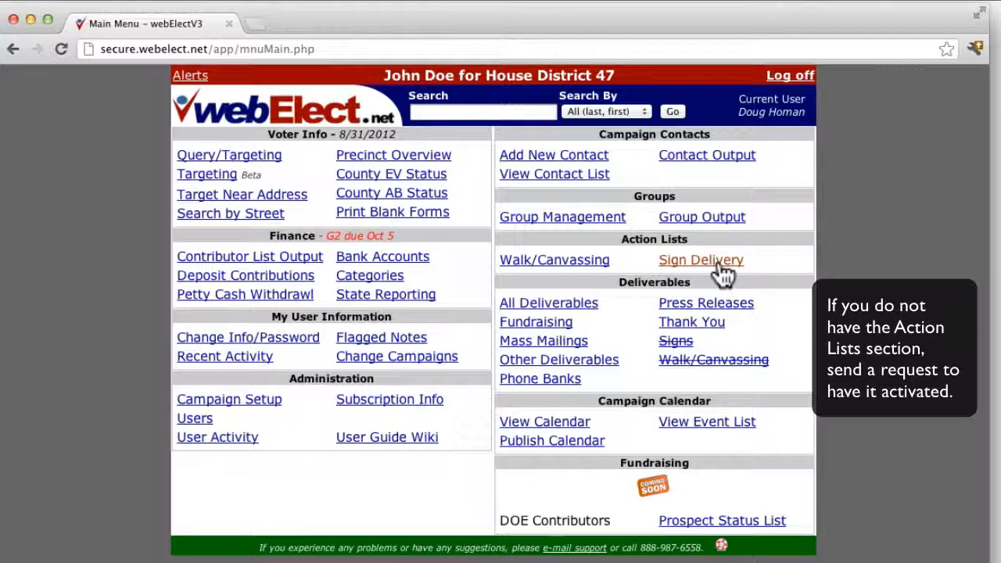
# Open the Sign Delivery lists from the main menu's Action Lists
pyautogui.click(701, 259)
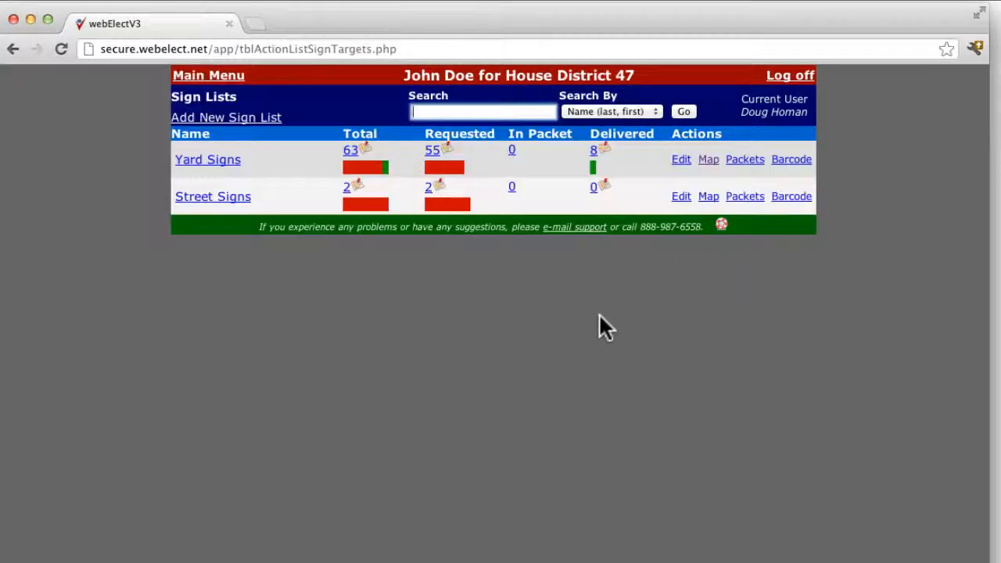
pyautogui.moveTo(291, 321)
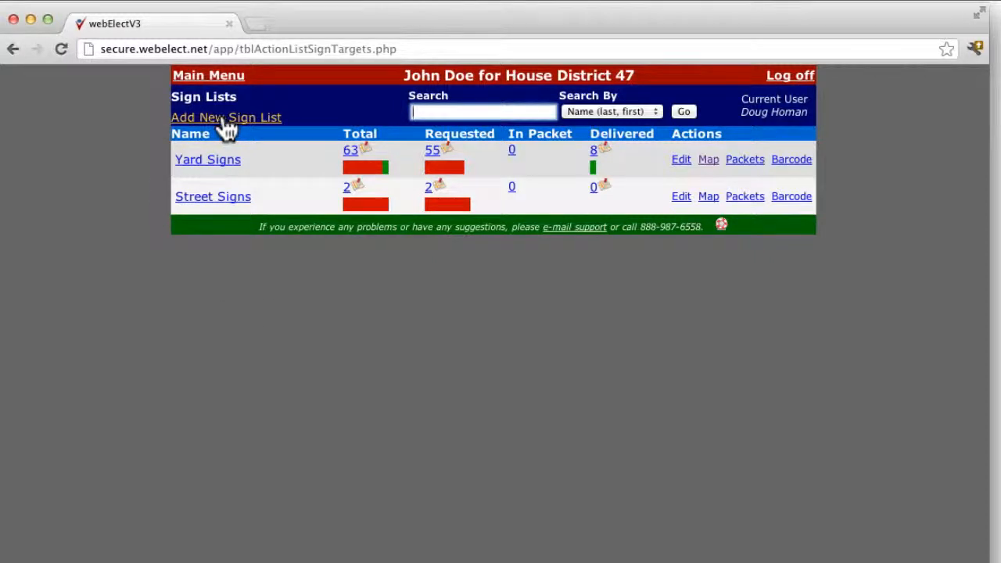
# Open the Add New Sign List form, then save back to Sign Lists
pyautogui.click(226, 118)
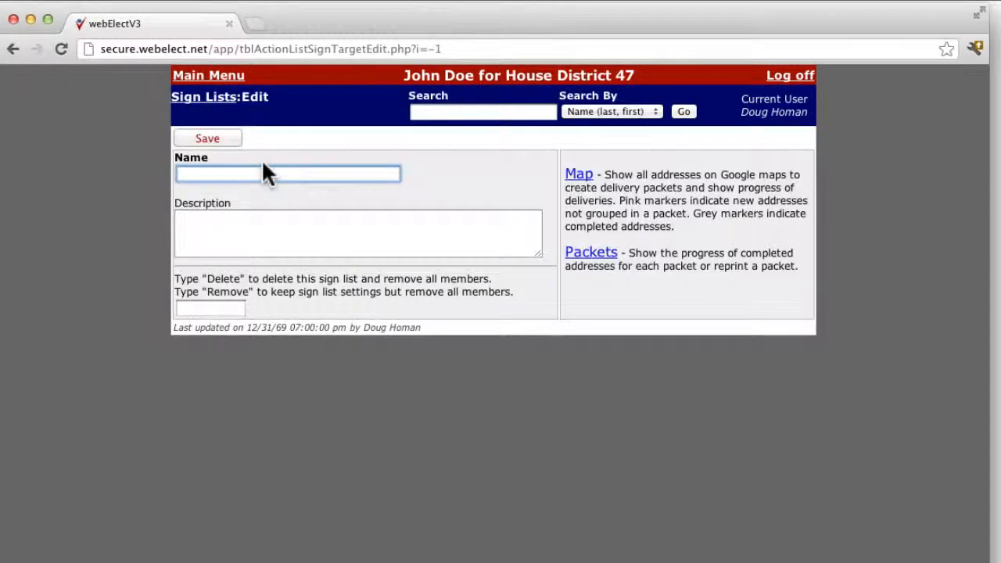
pyautogui.moveTo(225, 147)
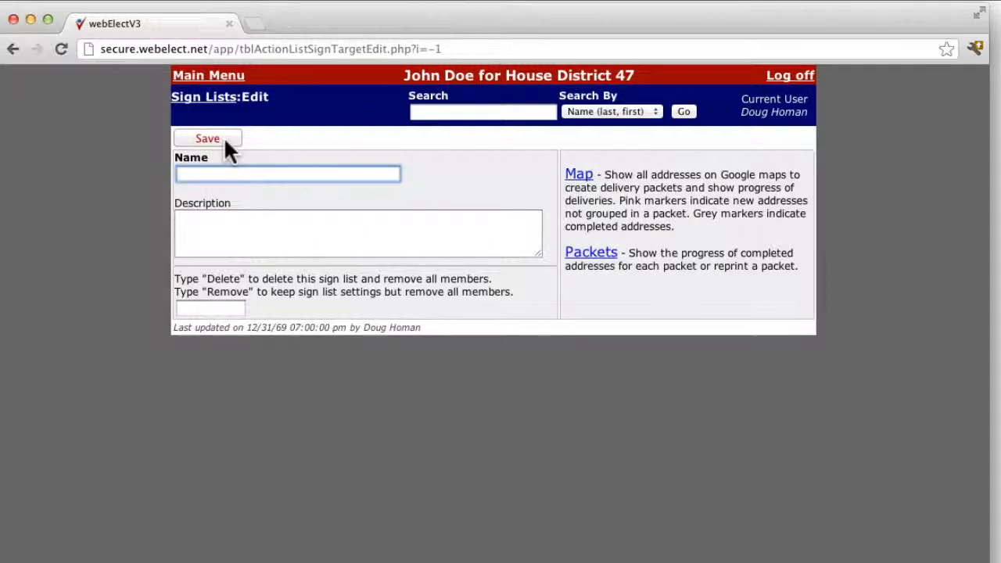
pyautogui.click(207, 139)
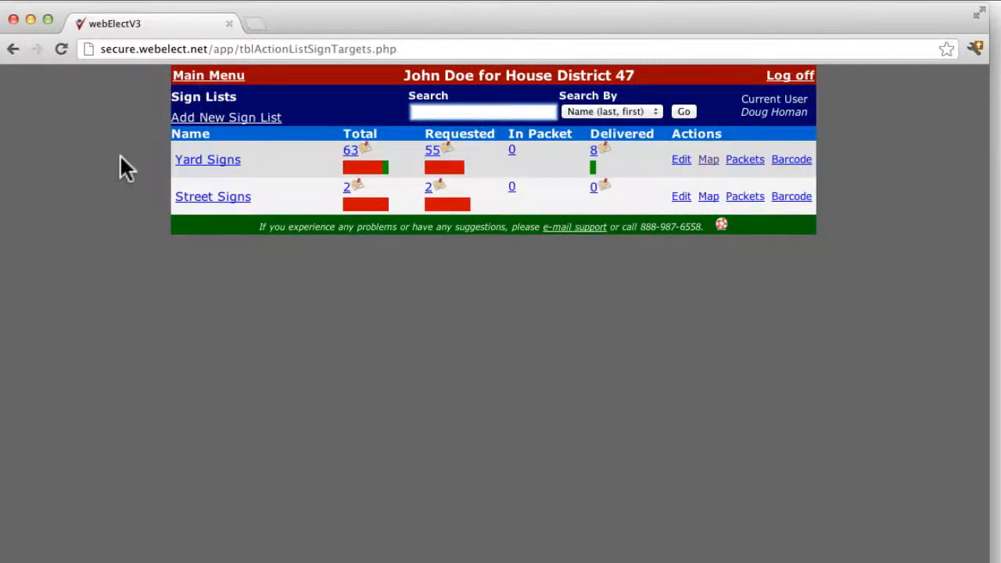
pyautogui.moveTo(247, 265)
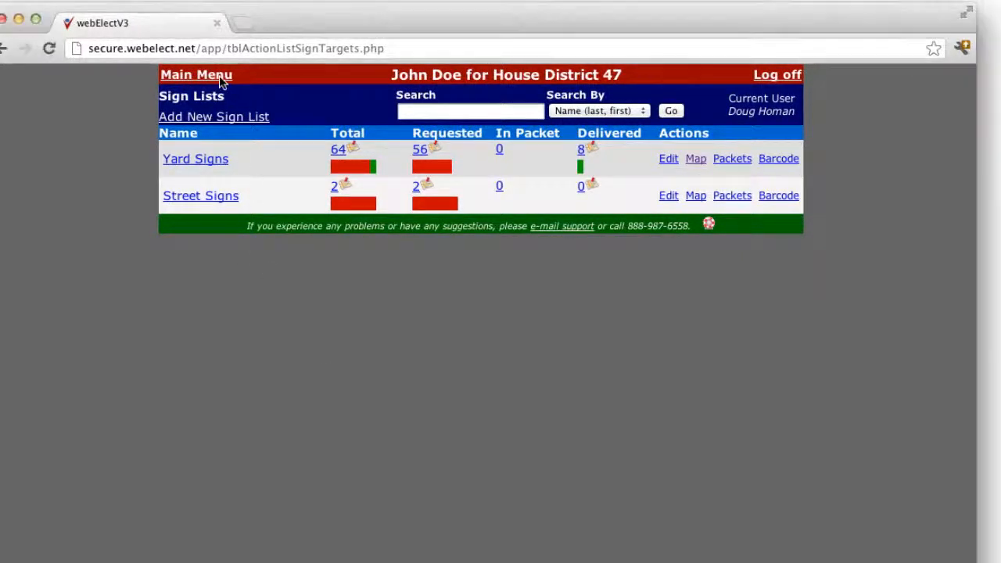
# Add the searched voter to Yard Signs, qty 2, noted 'Place on north side of driveway'
pyautogui.click(469, 111)
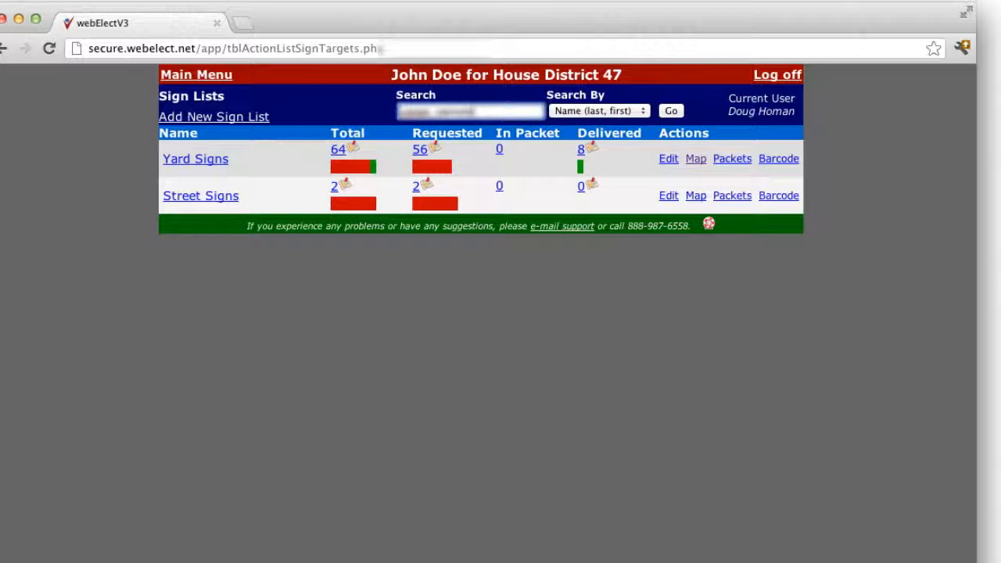
pyautogui.click(670, 110)
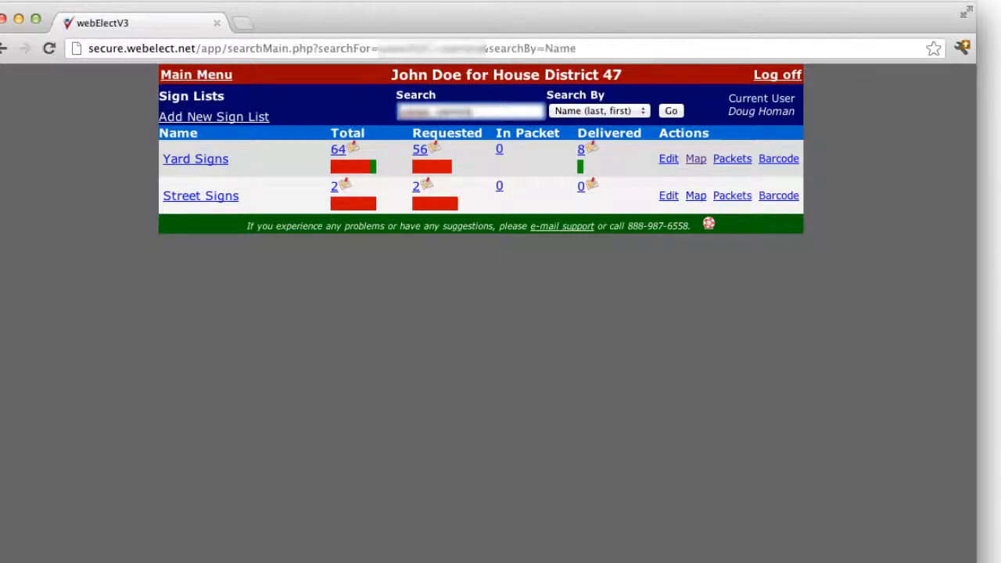
pyautogui.click(670, 110)
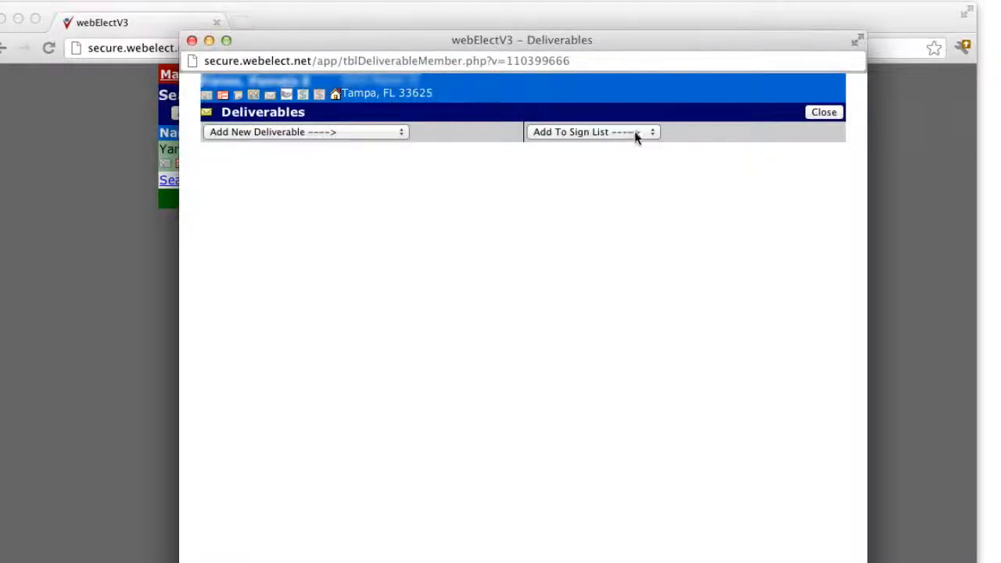
pyautogui.click(586, 131)
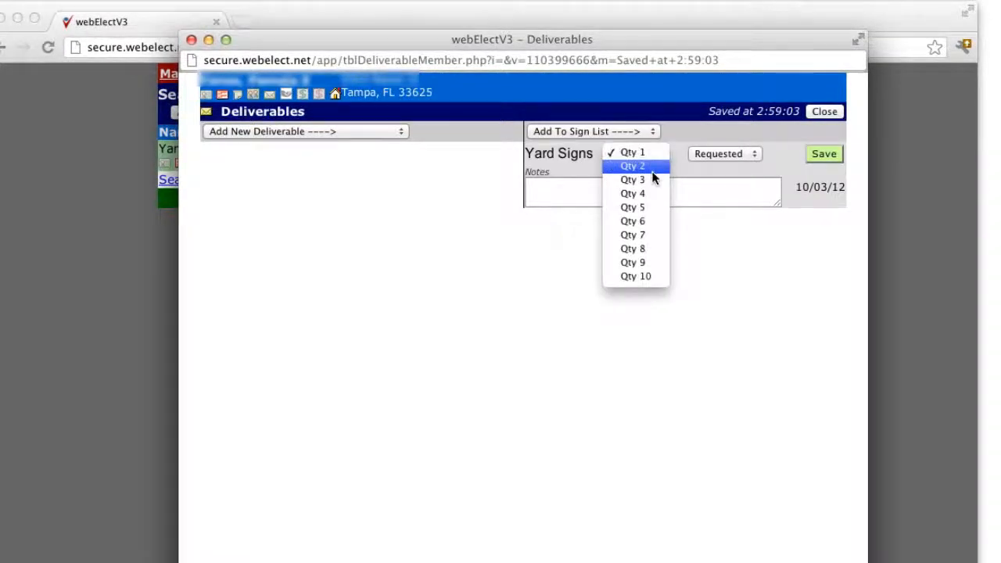
pyautogui.click(632, 166)
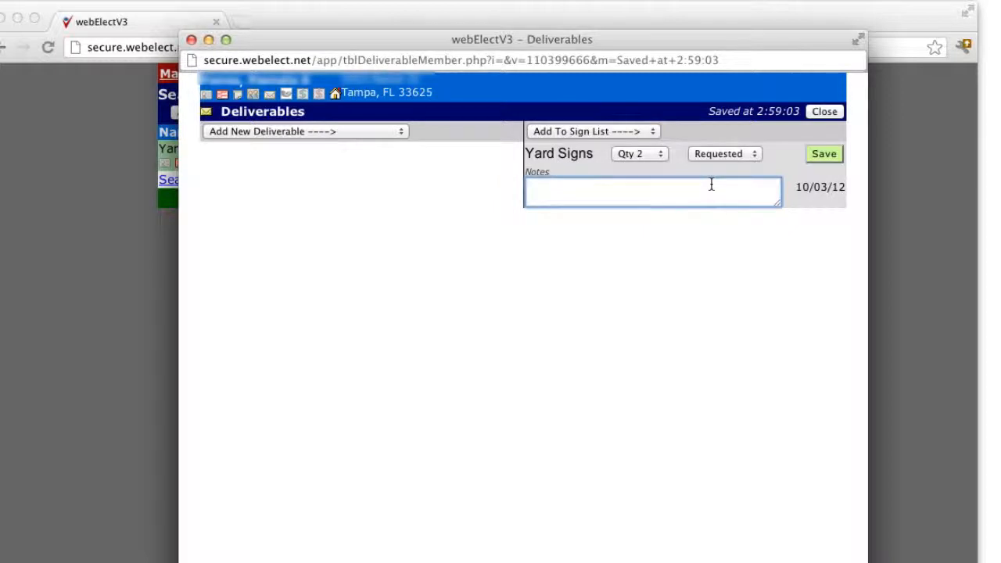
pyautogui.write('Place on north side of driveway')
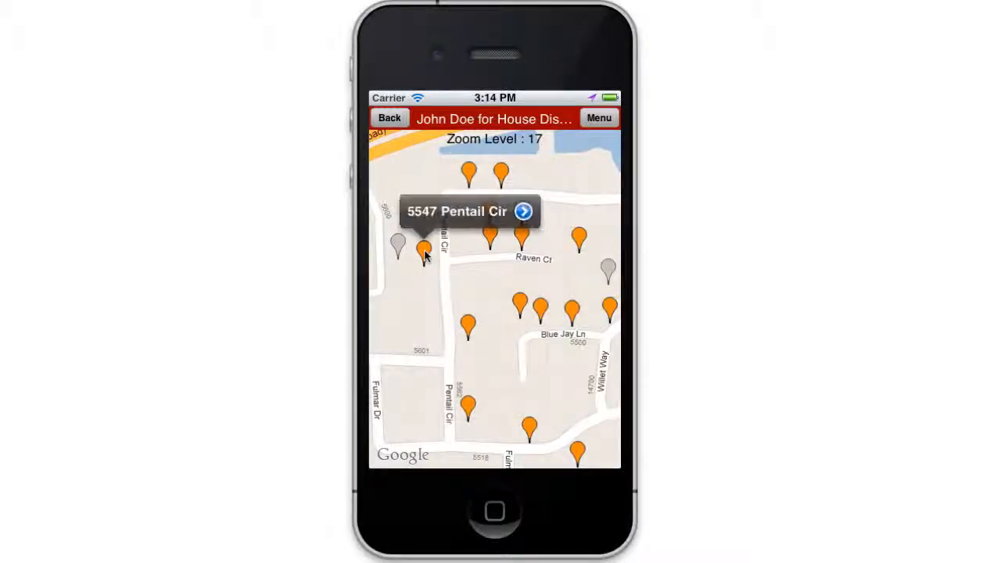
pyautogui.click(523, 211)
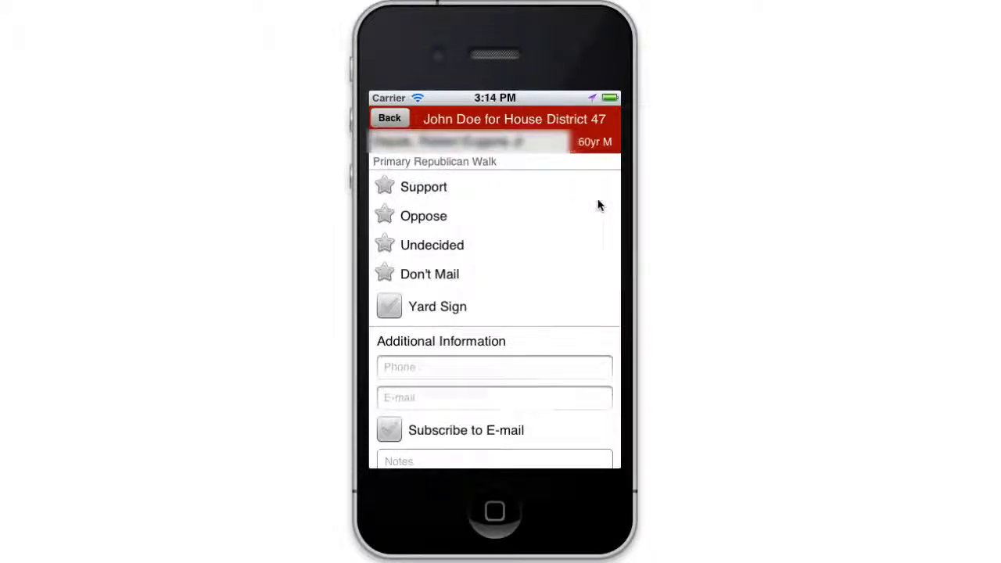
pyautogui.click(388, 306)
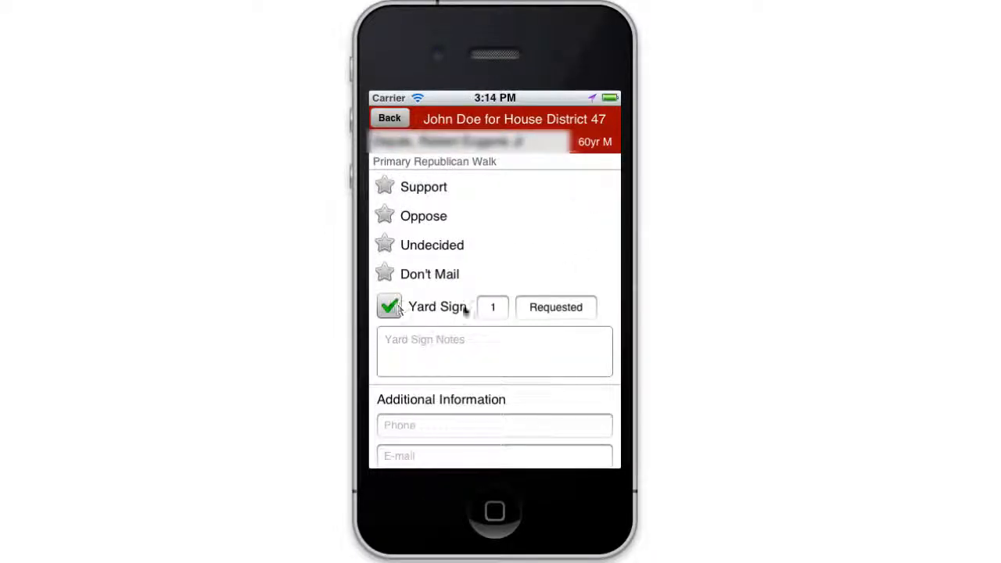
pyautogui.click(492, 307)
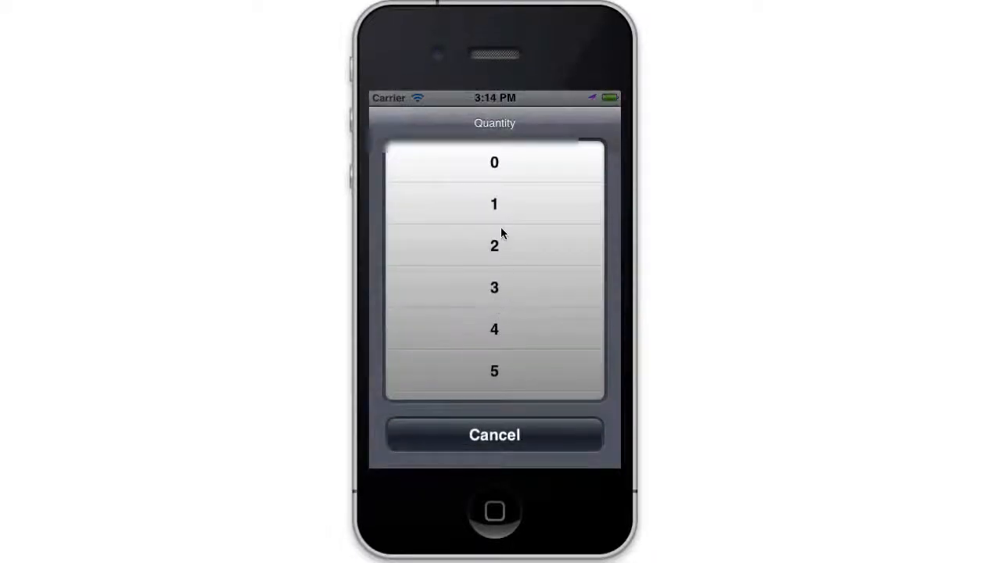
pyautogui.click(494, 245)
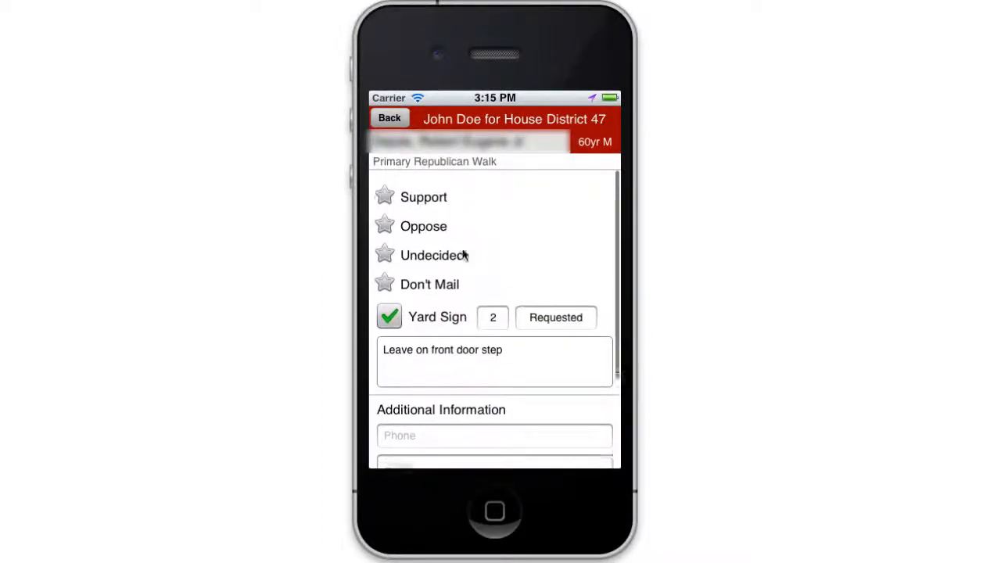
pyautogui.click(384, 197)
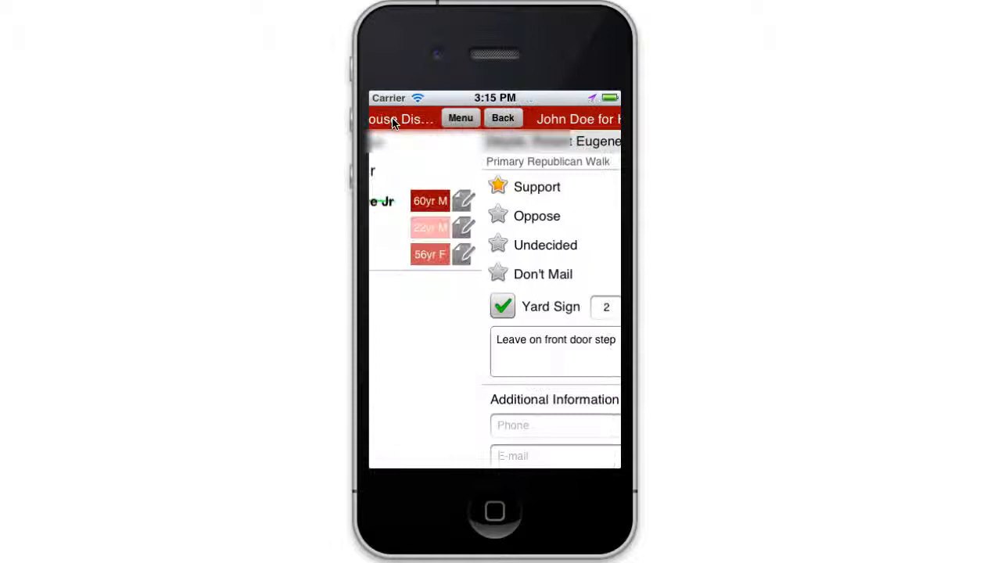
pyautogui.click(502, 118)
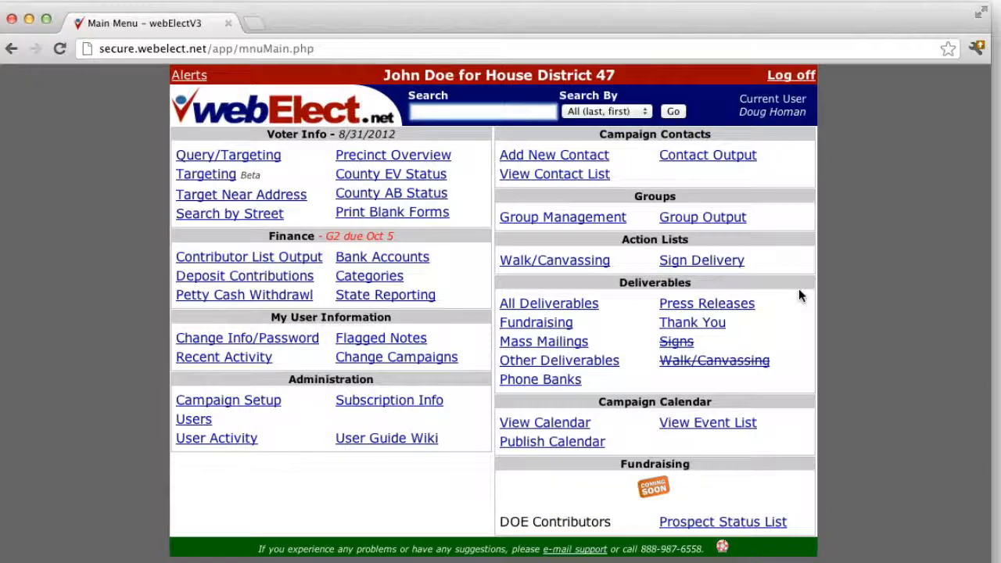
pyautogui.moveTo(796, 296)
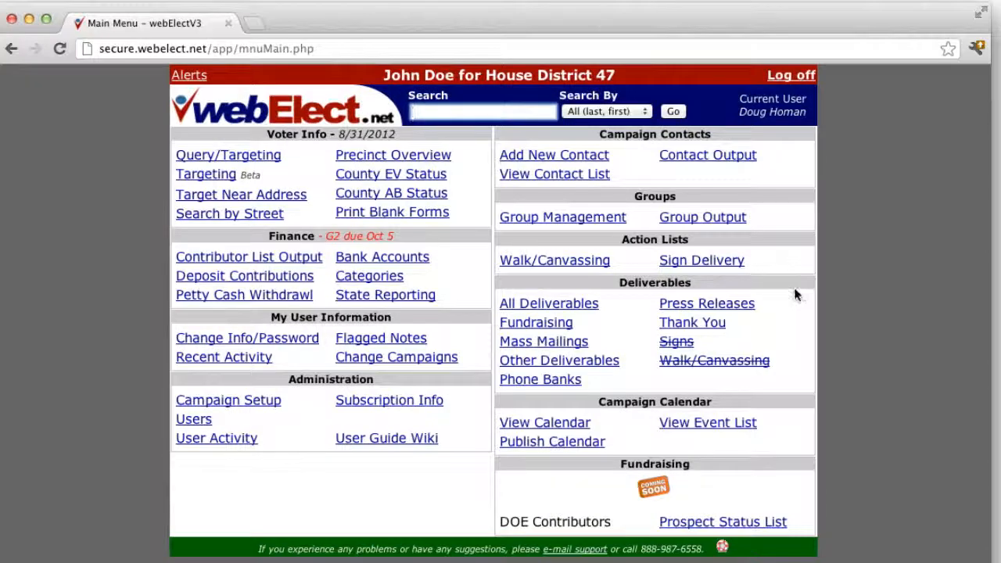
pyautogui.moveTo(555, 259)
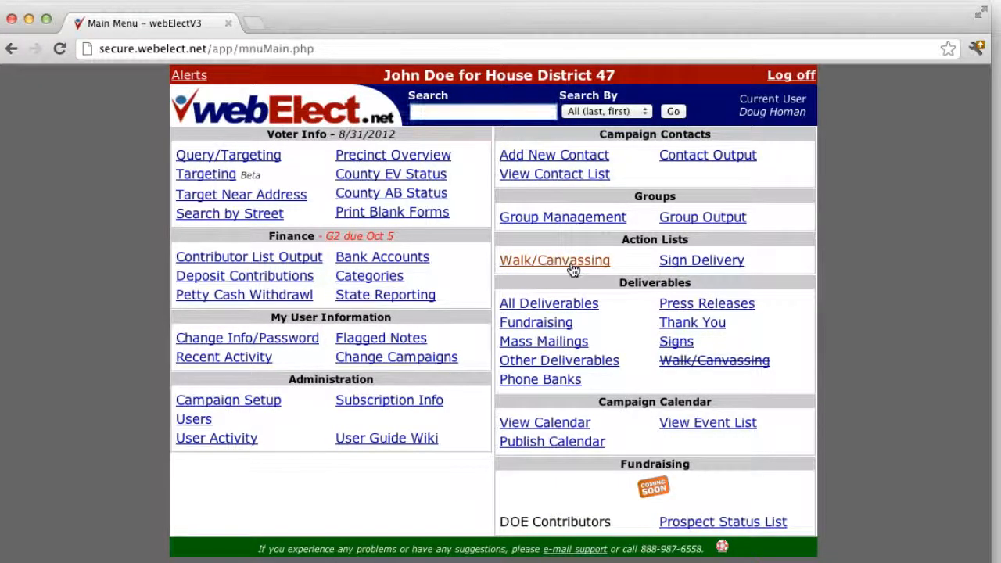
# Scan Primary Republican Walk barcodes, mark voters Support, and add one to a sign list
pyautogui.click(554, 260)
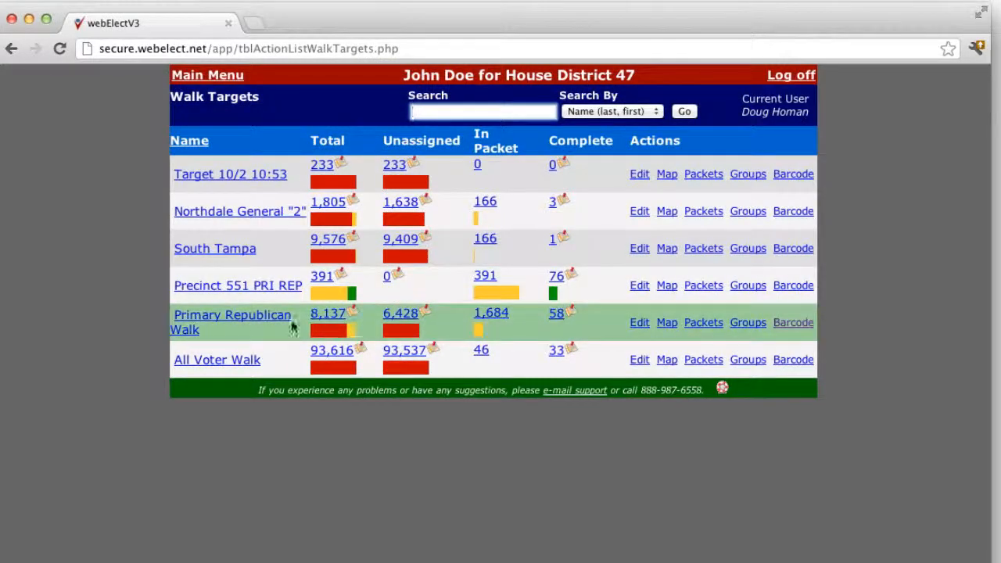
pyautogui.moveTo(793, 322)
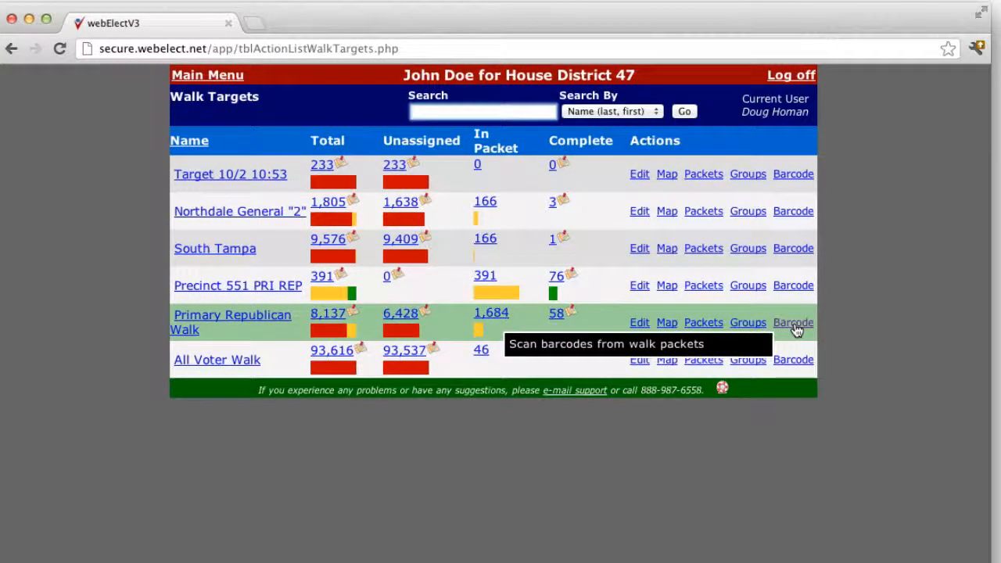
pyautogui.click(793, 323)
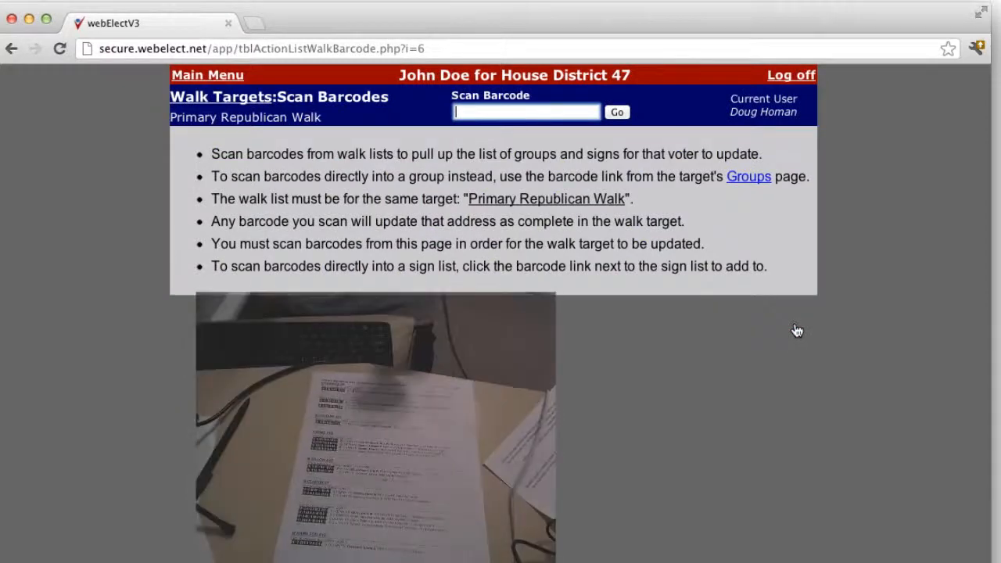
pyautogui.click(616, 111)
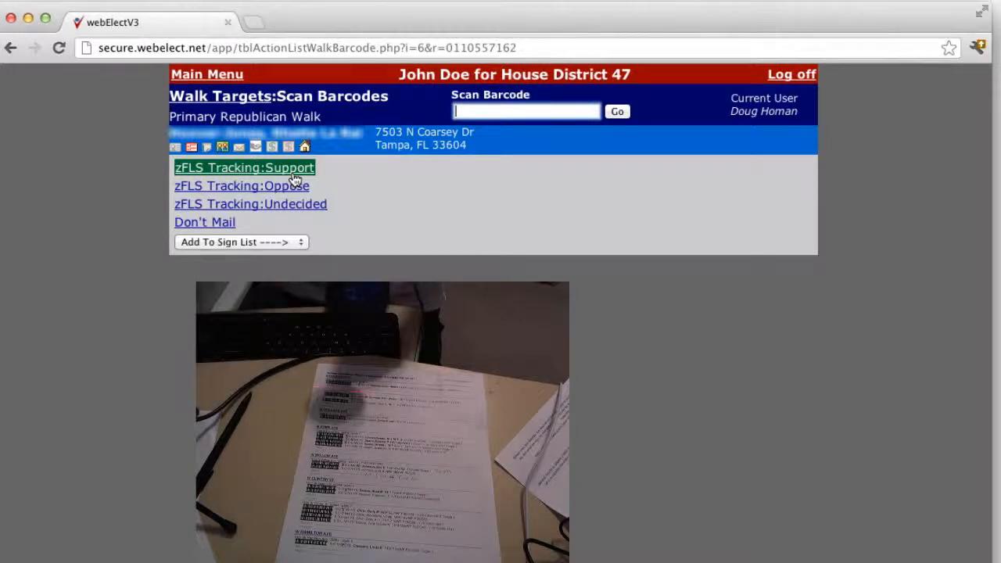
pyautogui.click(243, 167)
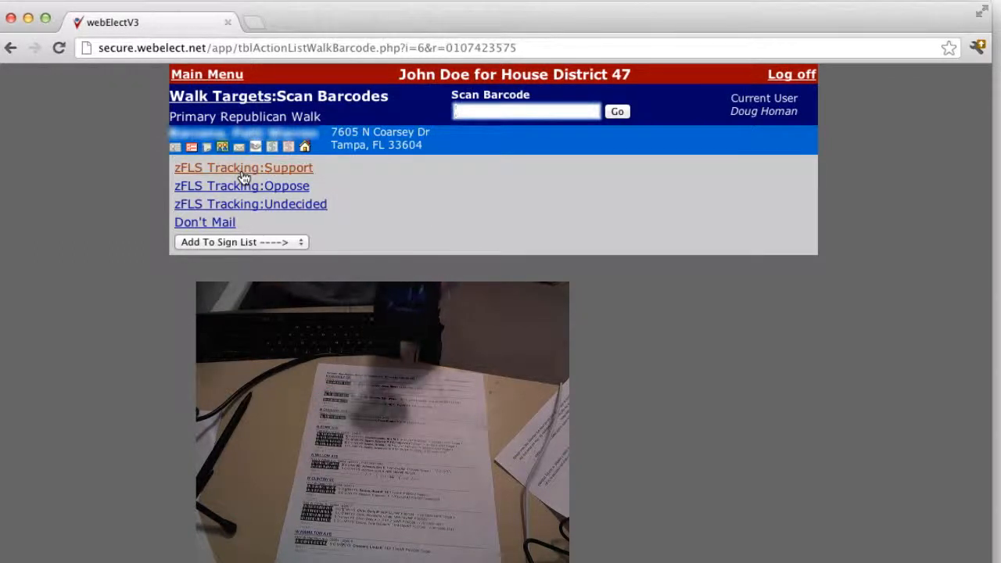
pyautogui.click(240, 240)
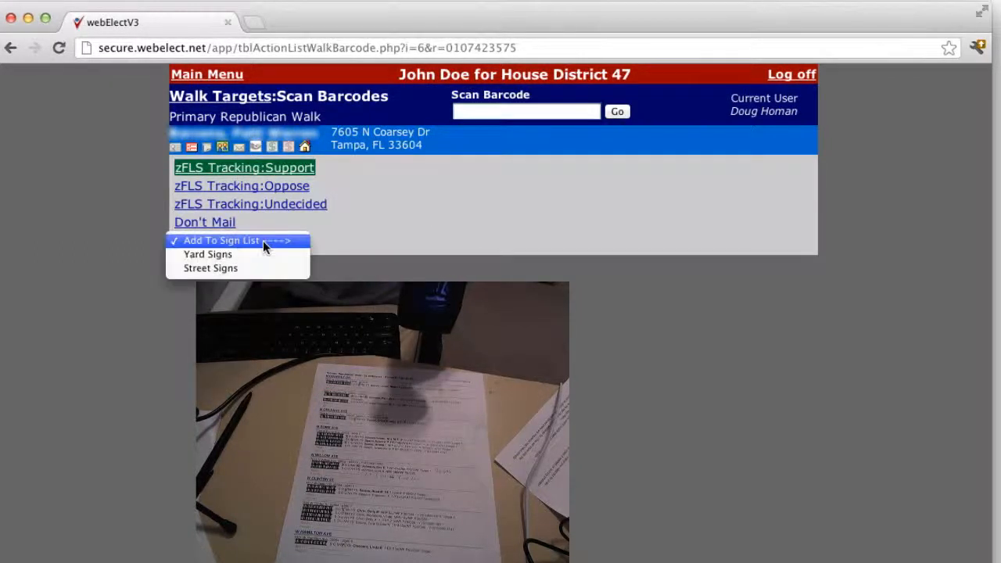
pyautogui.click(207, 254)
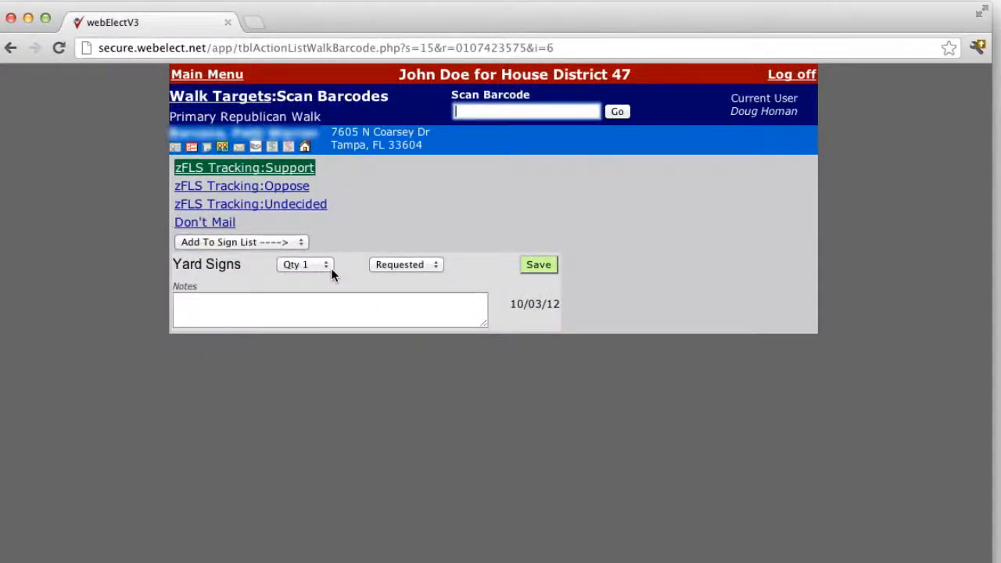
pyautogui.click(207, 75)
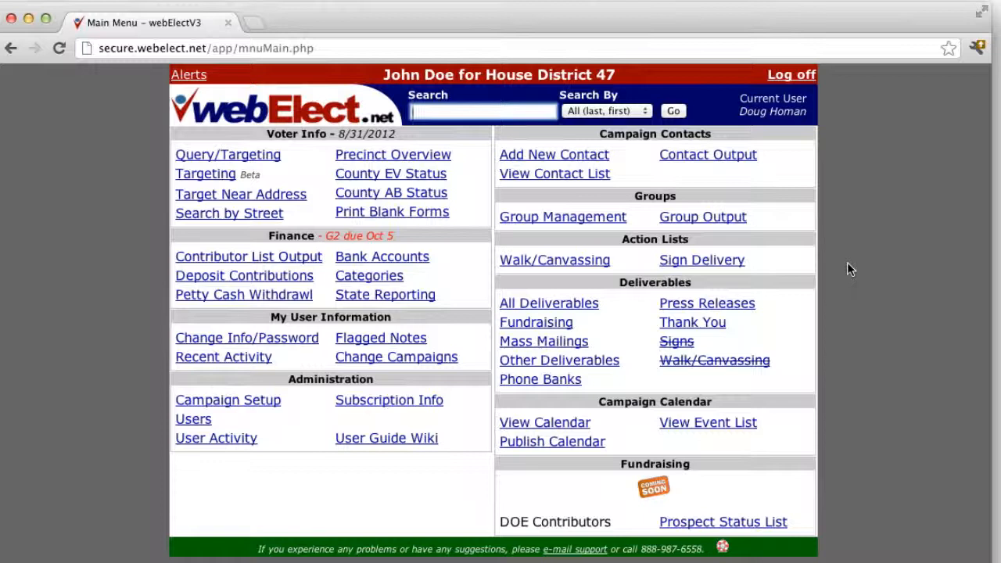
# Record requested Yard Signs by scanning packet barcode 011427, then return to the main menu
pyautogui.click(701, 260)
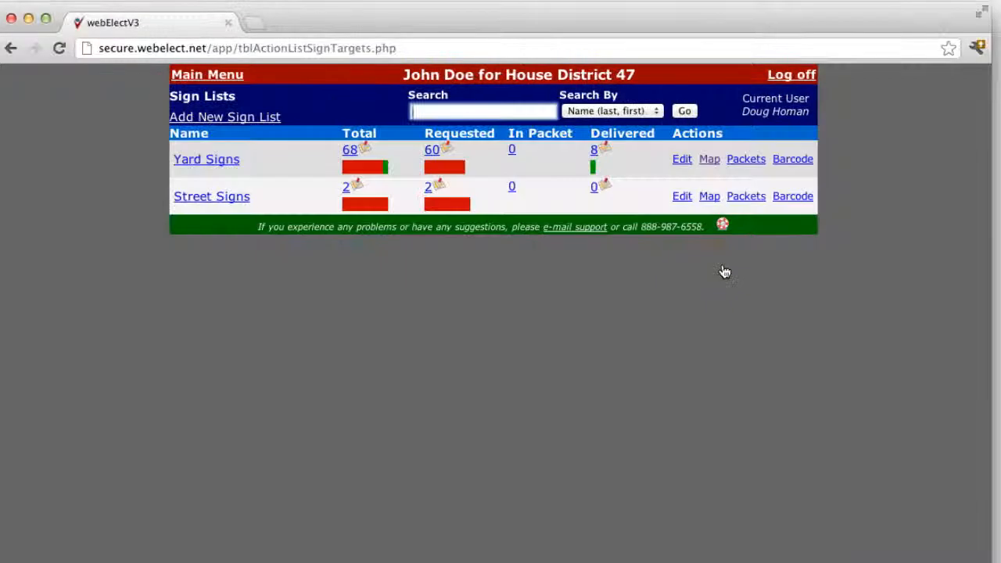
pyautogui.moveTo(238, 170)
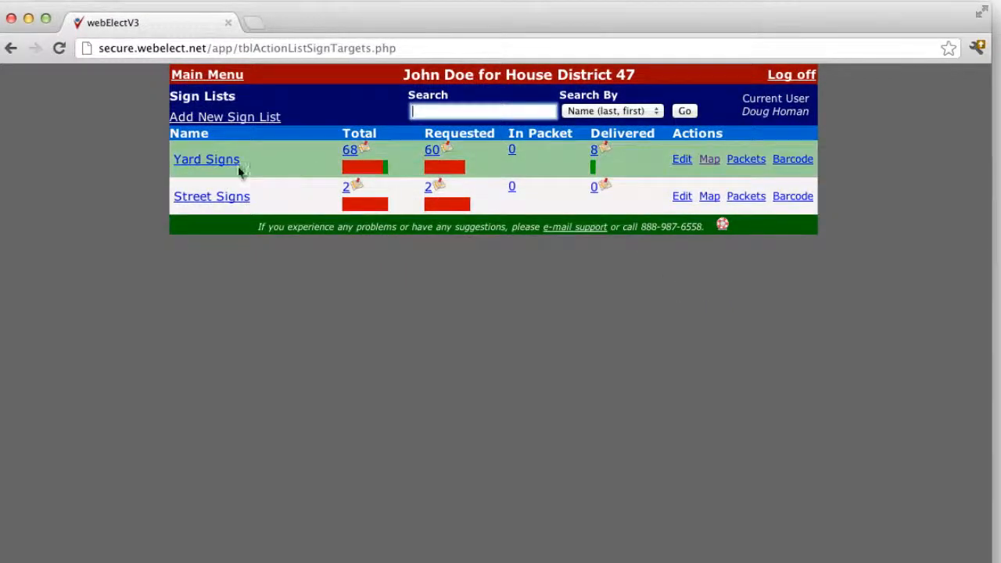
pyautogui.moveTo(792, 159)
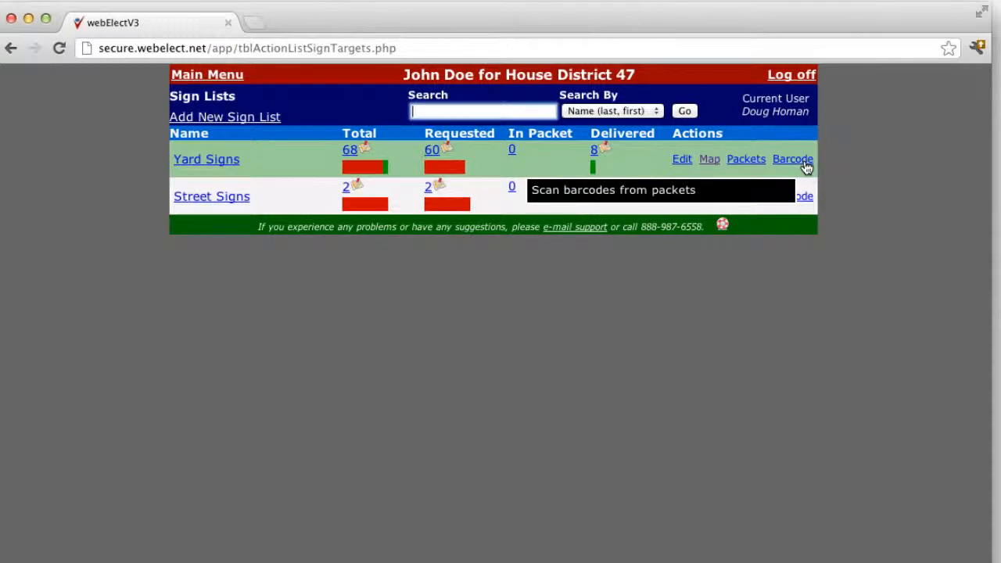
pyautogui.click(792, 158)
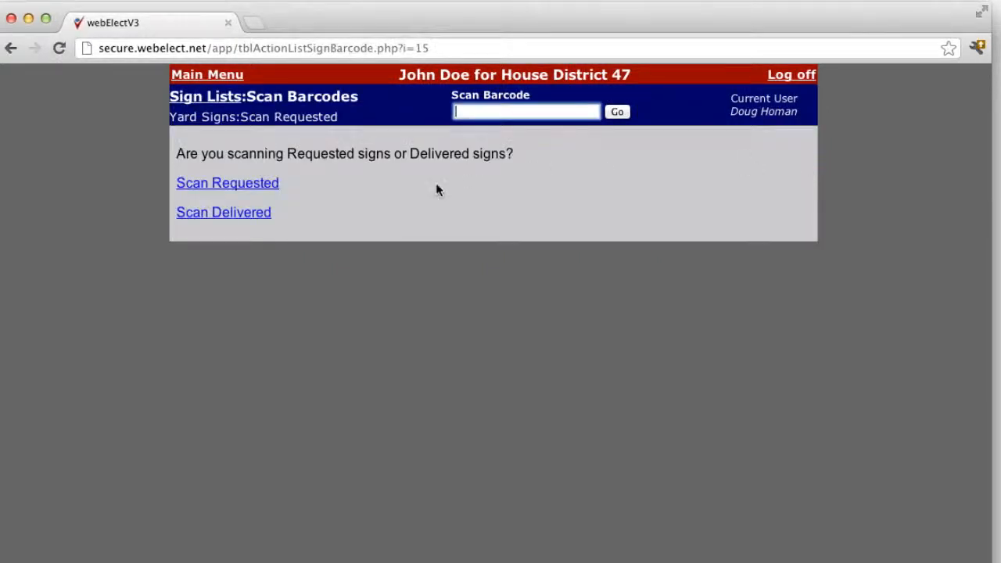
pyautogui.moveTo(228, 186)
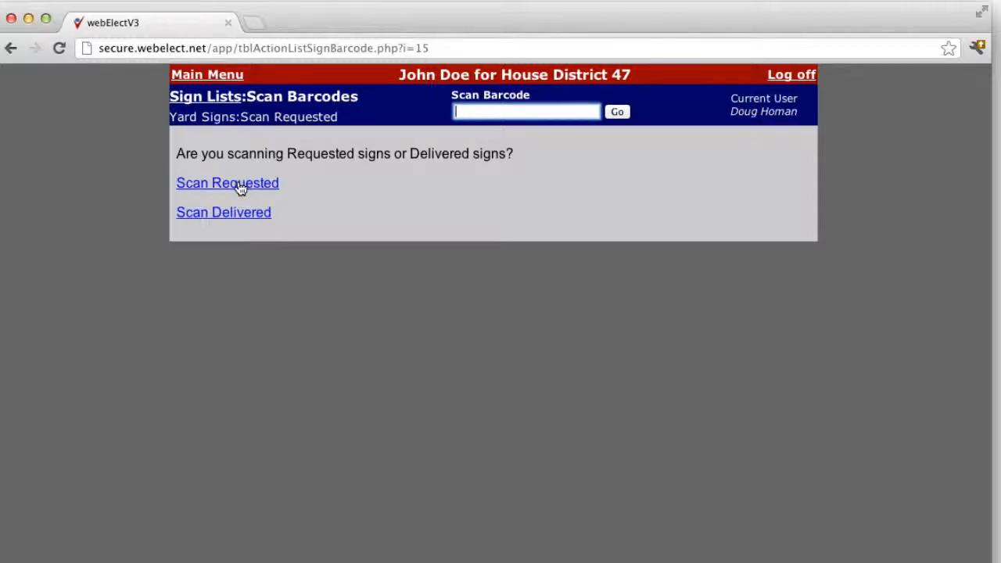
pyautogui.click(227, 182)
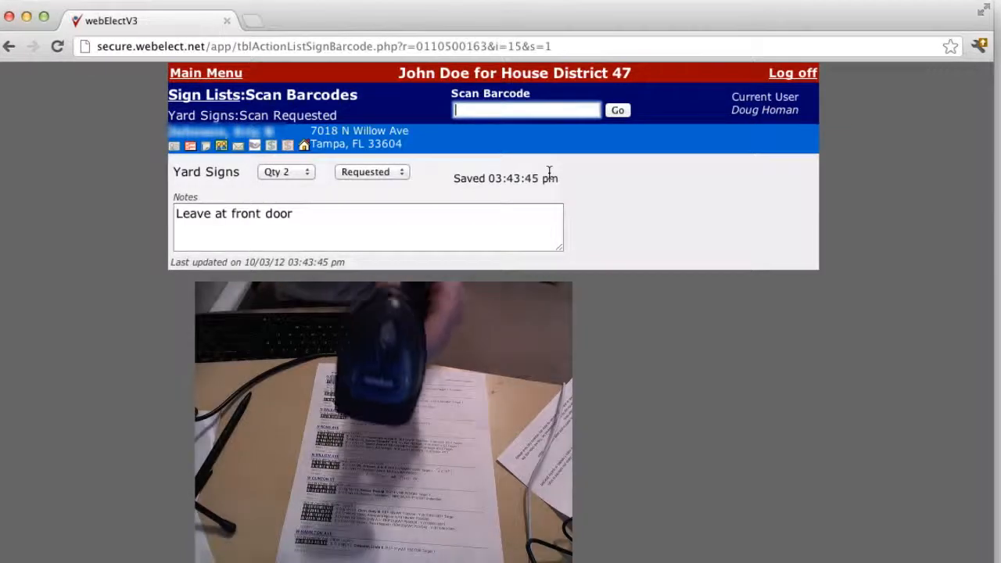
pyautogui.write('011427')
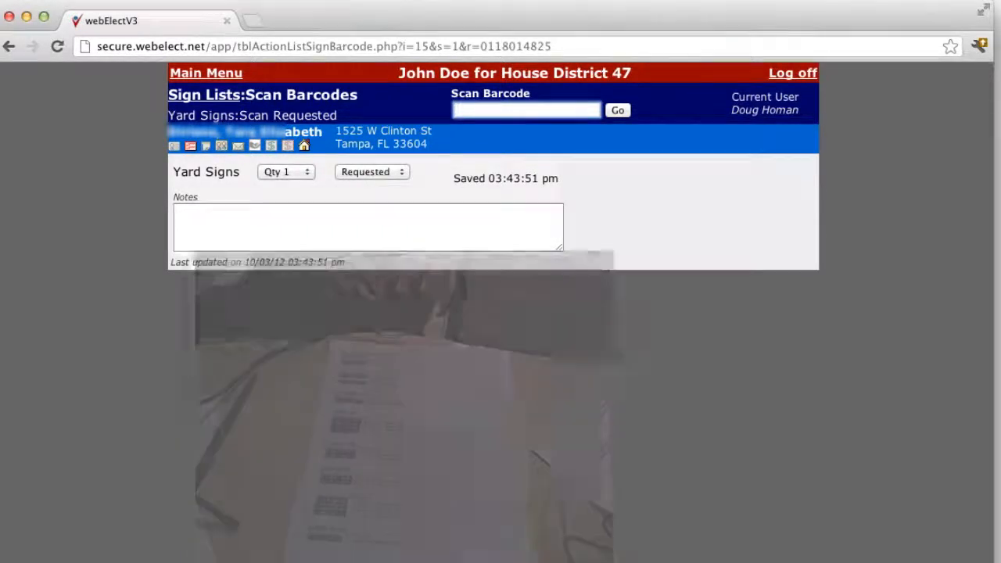
pyautogui.click(206, 73)
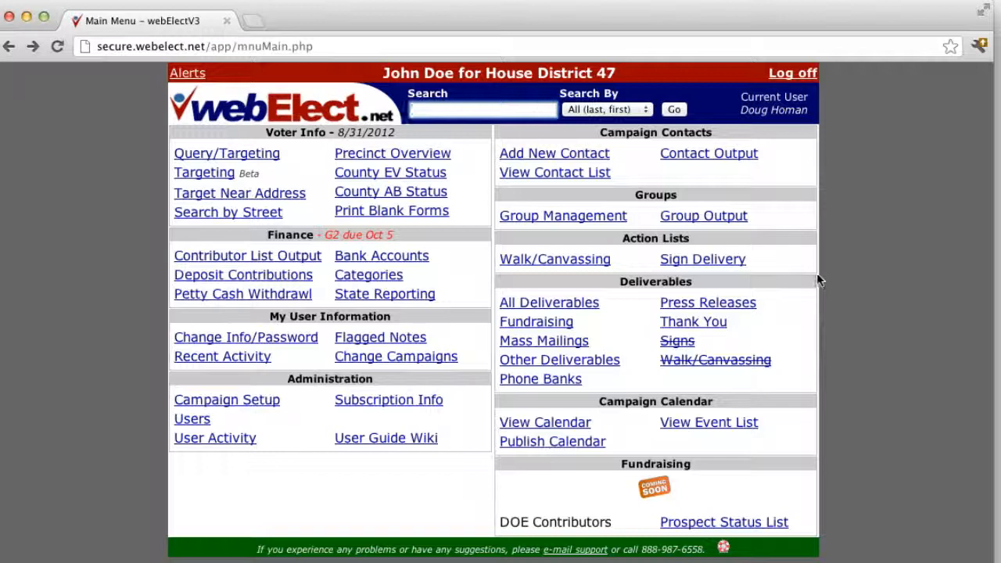
pyautogui.moveTo(809, 277)
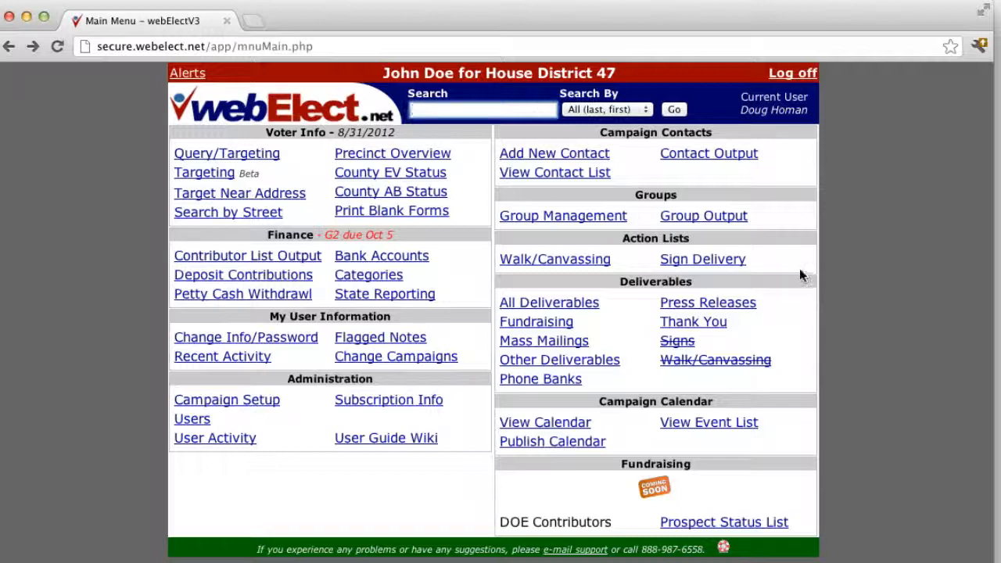
pyautogui.moveTo(702, 259)
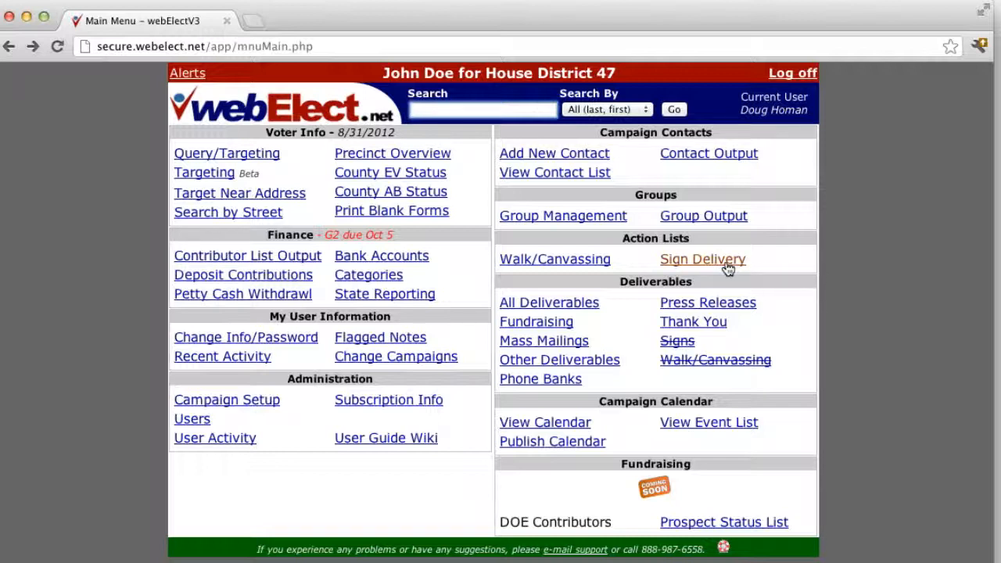
# Reopen Sign Delivery to see Yard Signs at 71 total and 63 requested
pyautogui.click(702, 259)
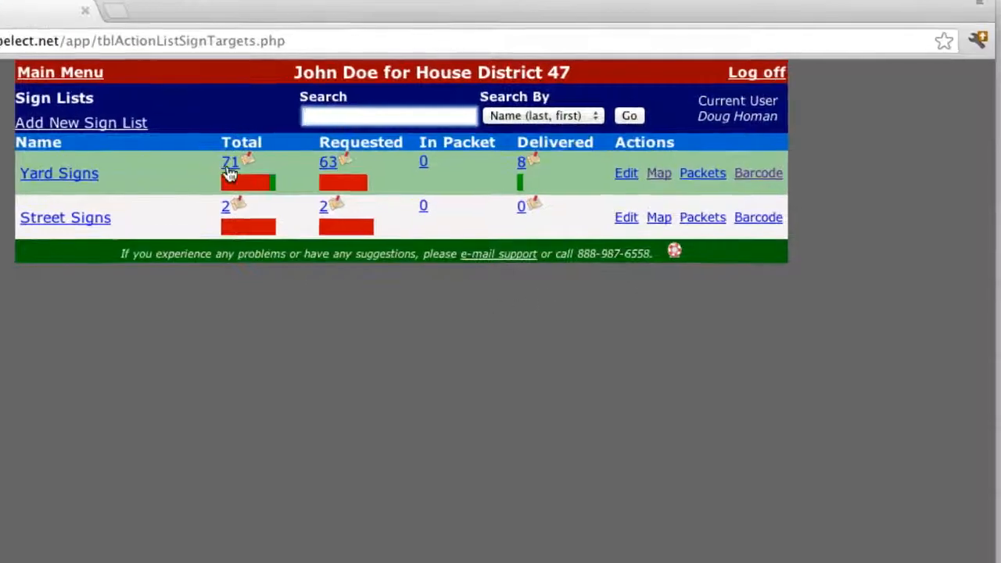
pyautogui.moveTo(389, 176)
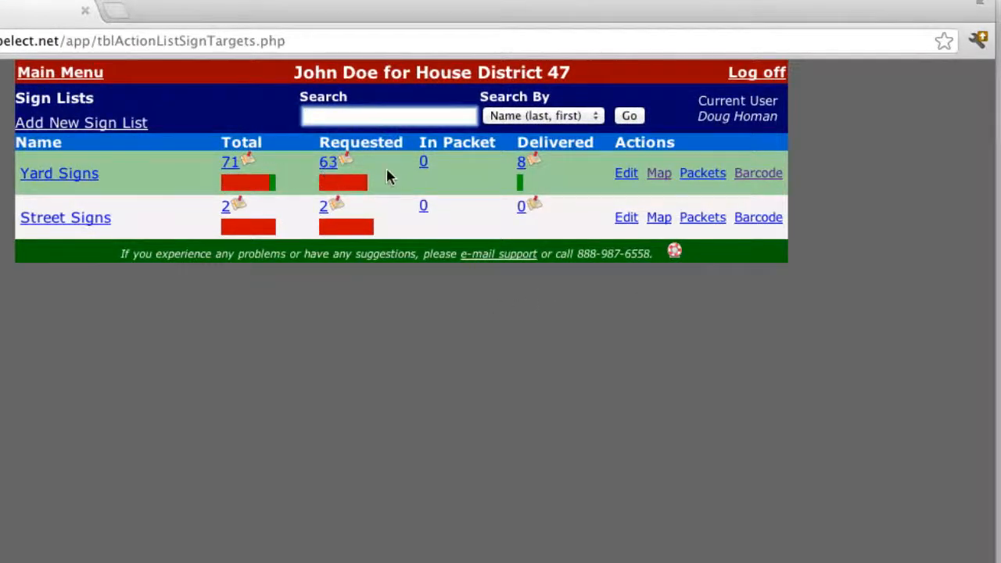
pyautogui.moveTo(435, 181)
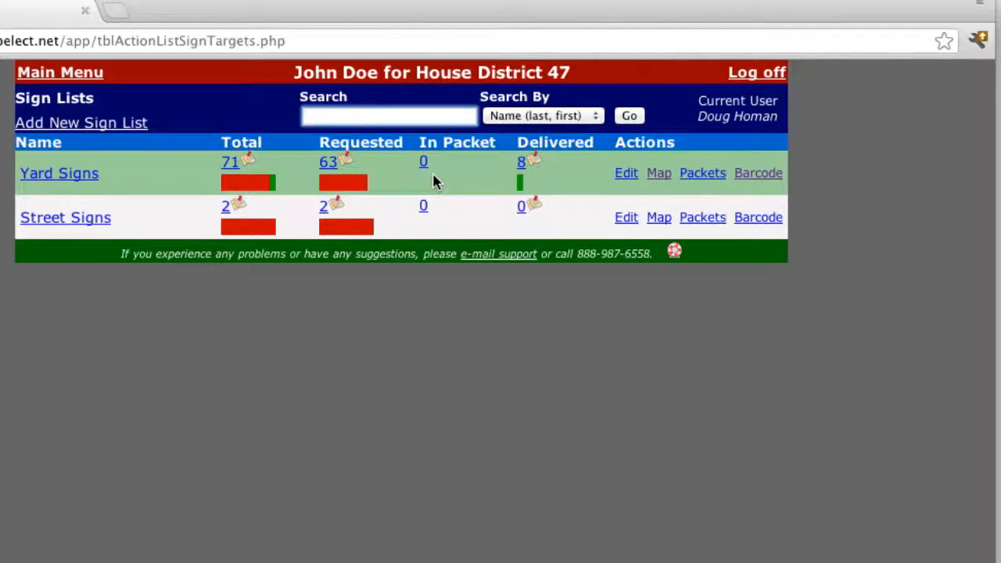
pyautogui.moveTo(231, 176)
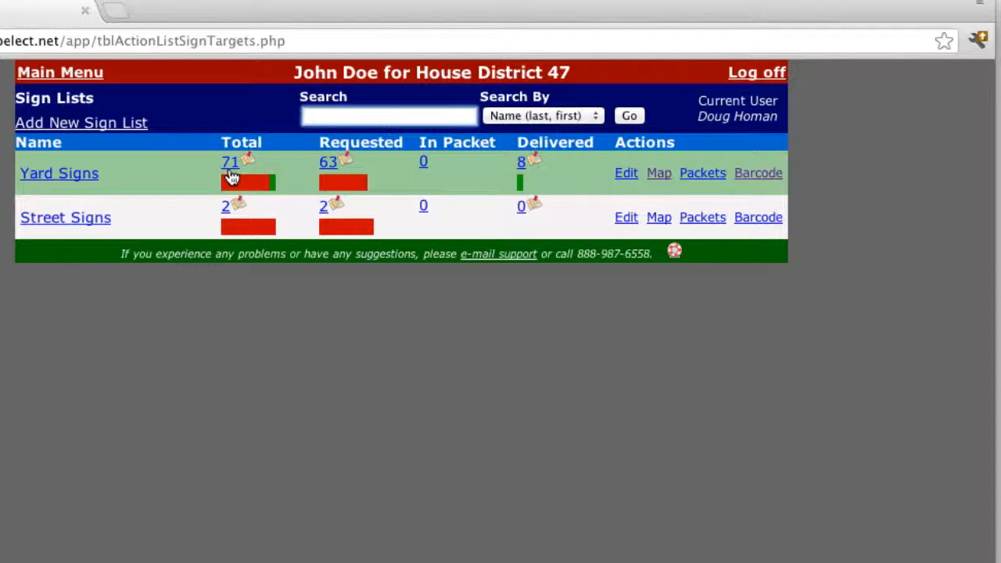
pyautogui.moveTo(252, 162)
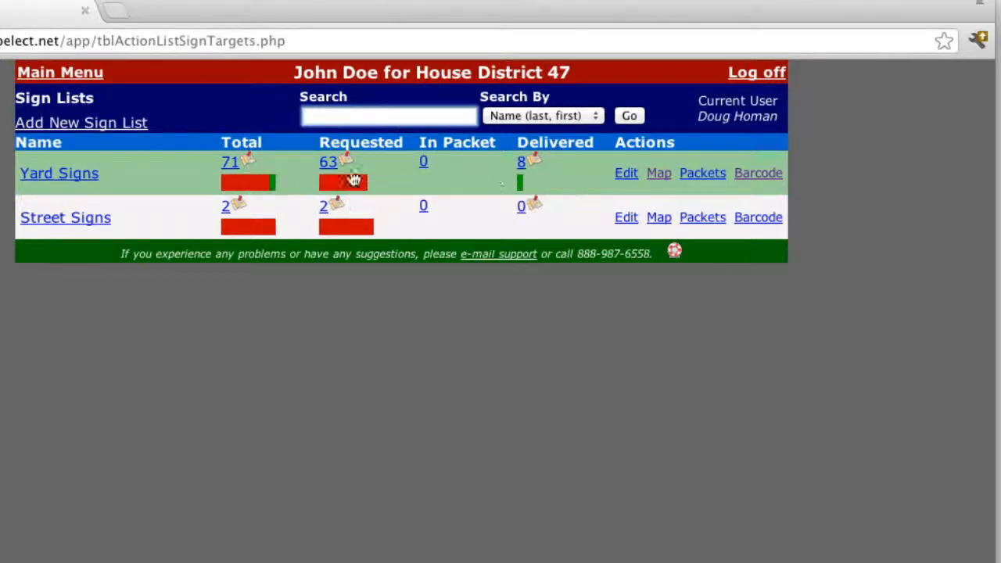
pyautogui.moveTo(658, 173)
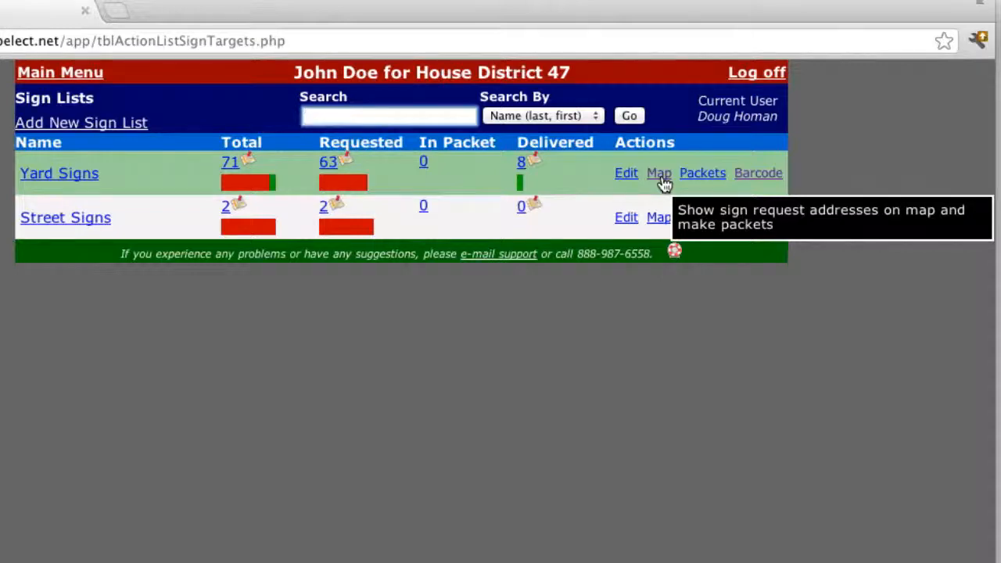
# Map Yard Signs requests and select 16 addresses by drawing an area near Lake Carroll
pyautogui.click(658, 173)
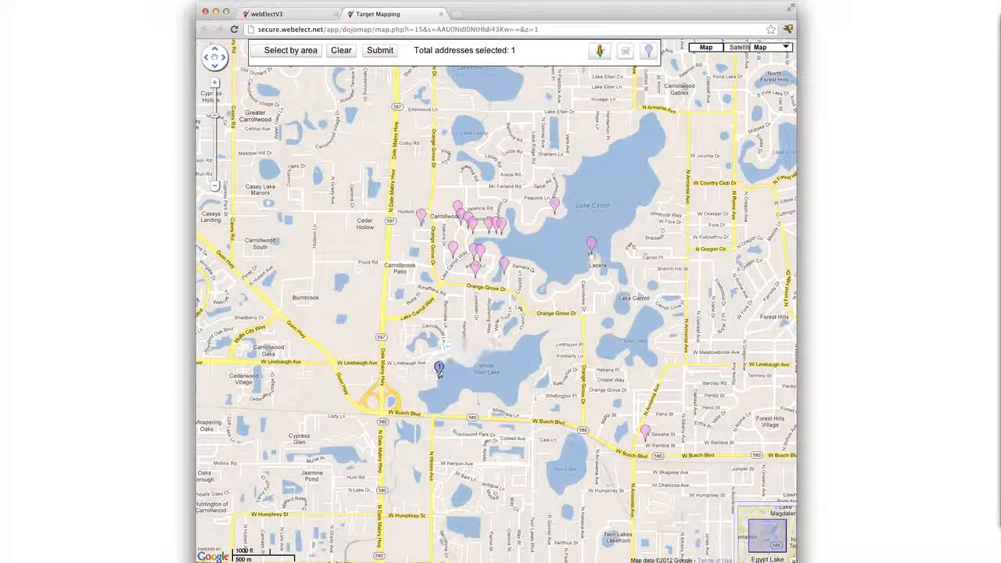
pyautogui.click(591, 244)
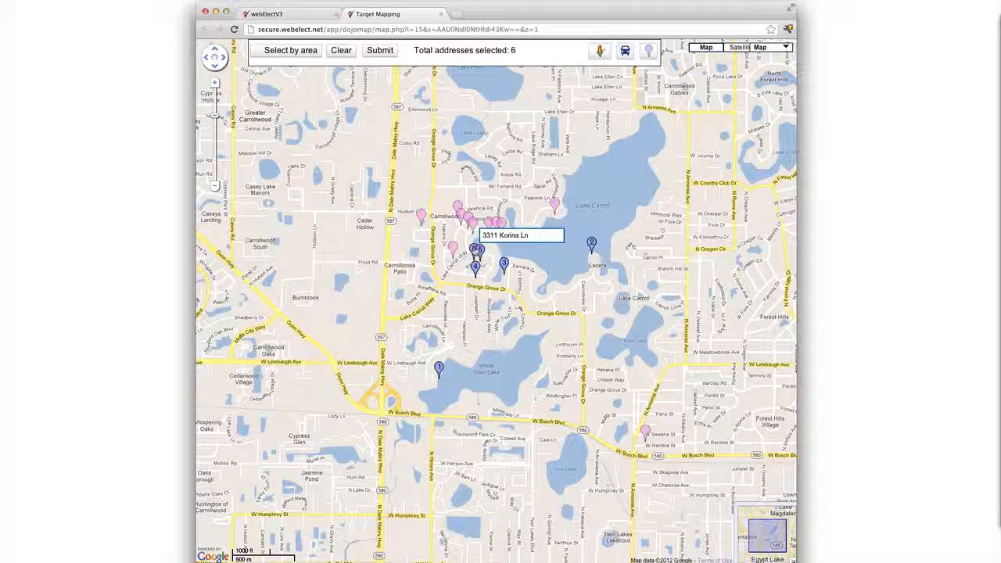
pyautogui.click(475, 249)
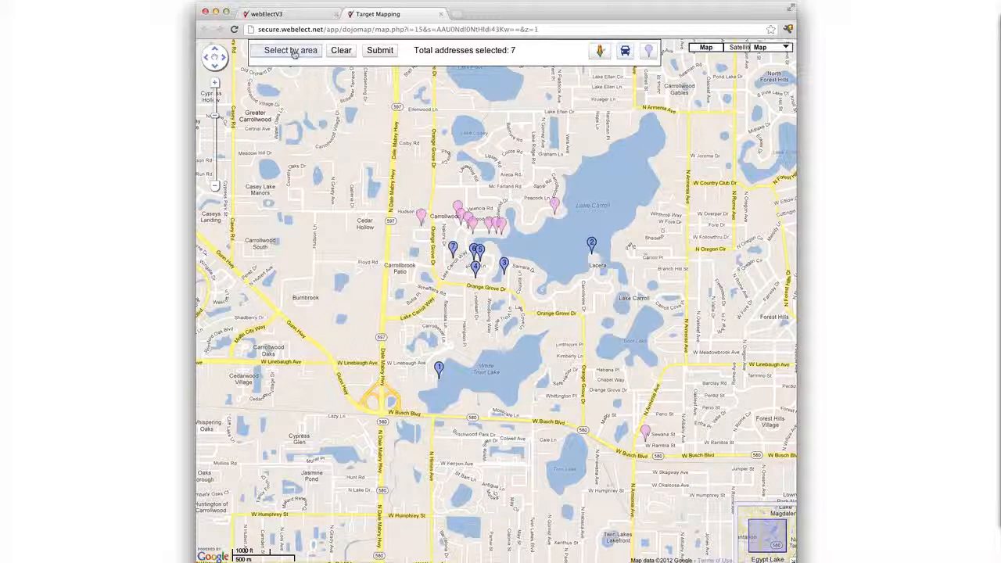
pyautogui.click(290, 50)
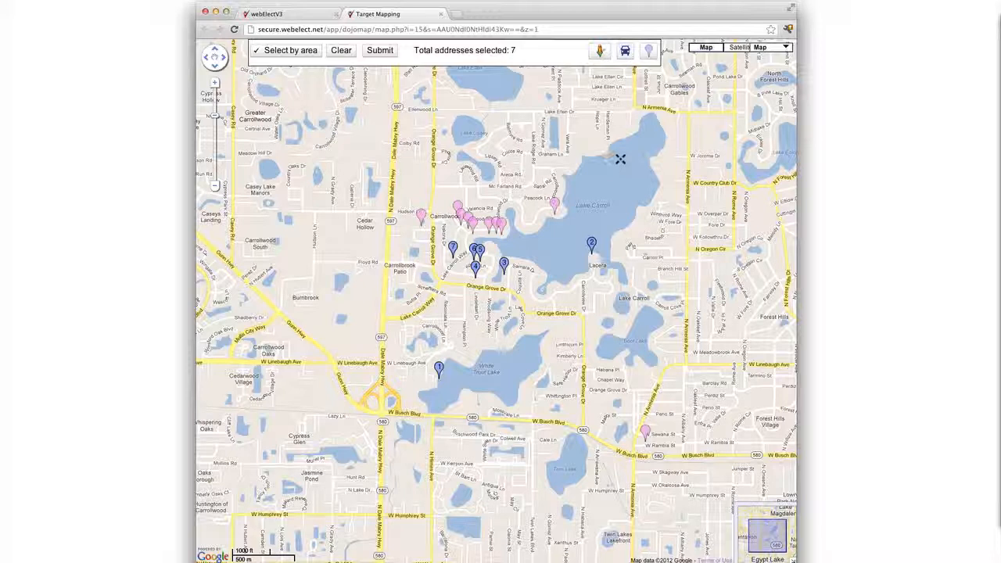
pyautogui.moveTo(619, 160); pyautogui.dragTo(602, 305)
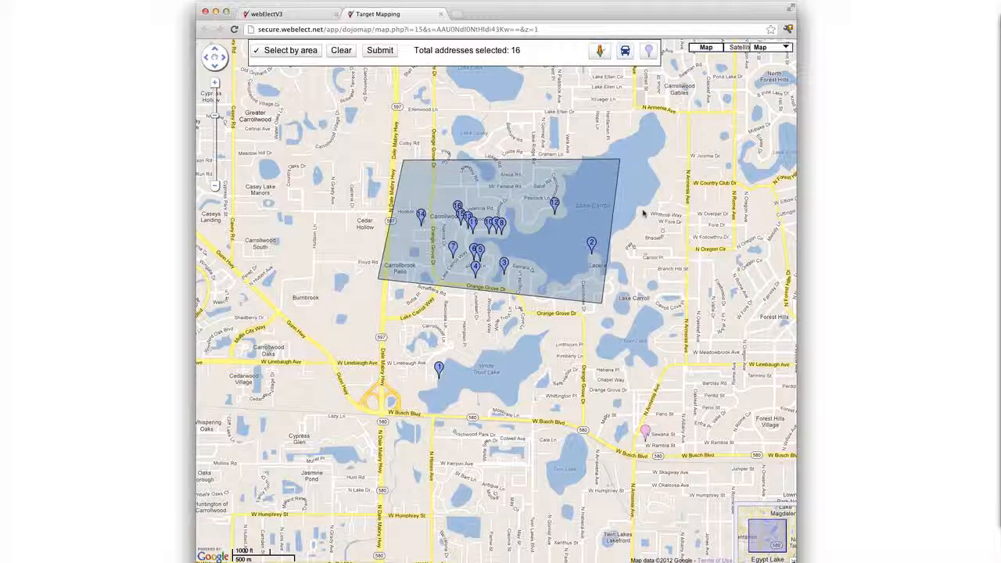
pyautogui.moveTo(578, 159)
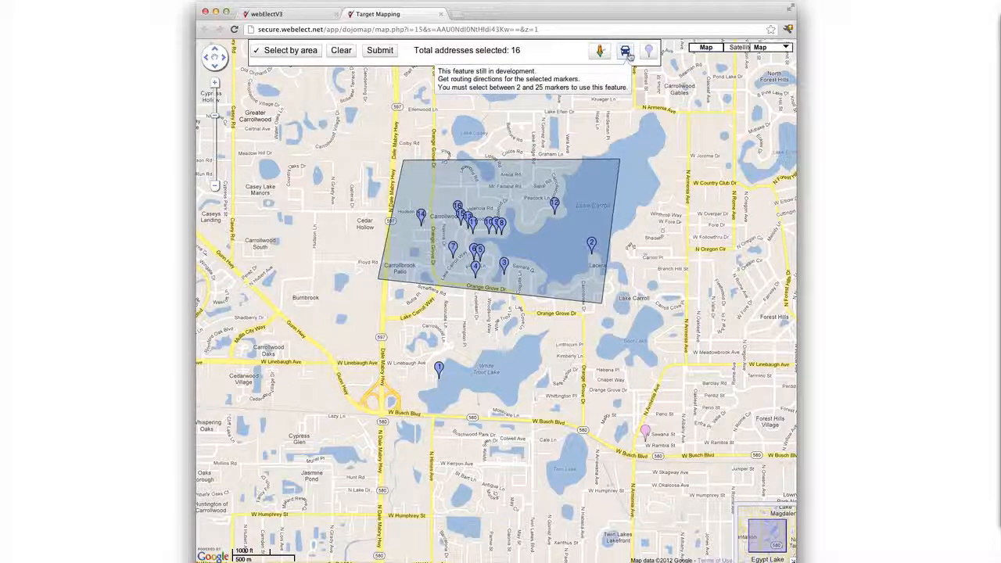
pyautogui.click(625, 50)
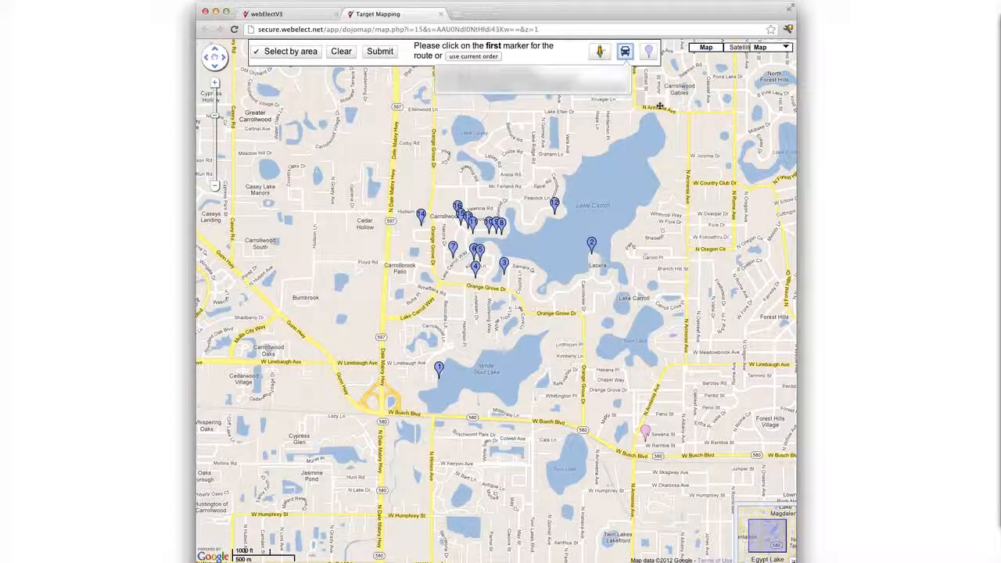
pyautogui.moveTo(620, 172)
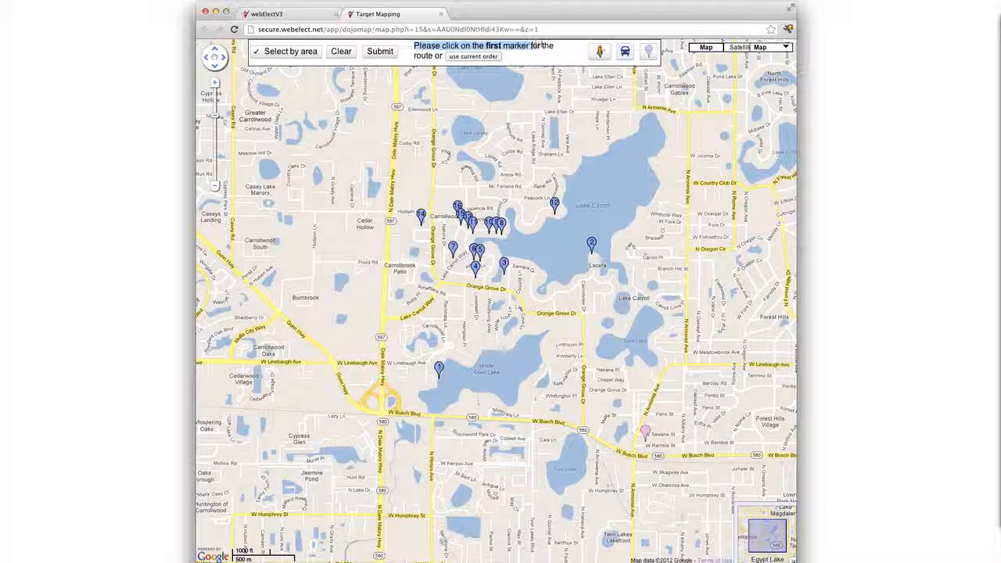
pyautogui.click(438, 368)
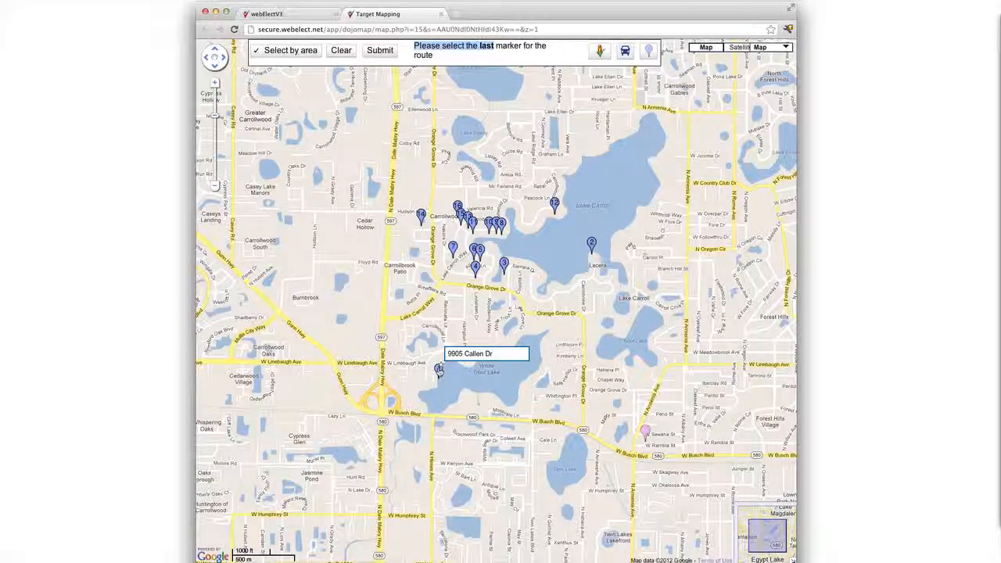
pyautogui.click(439, 369)
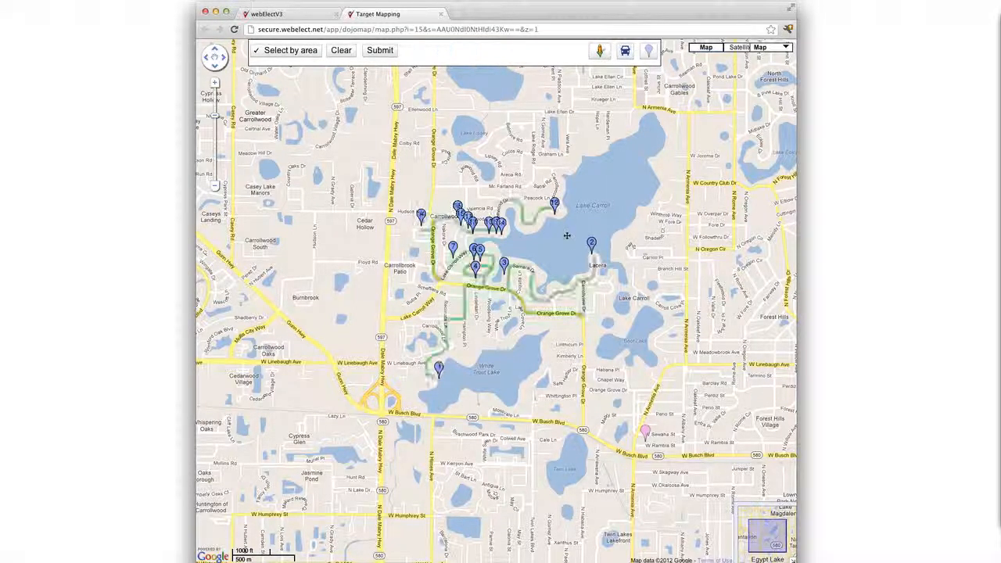
pyautogui.click(625, 50)
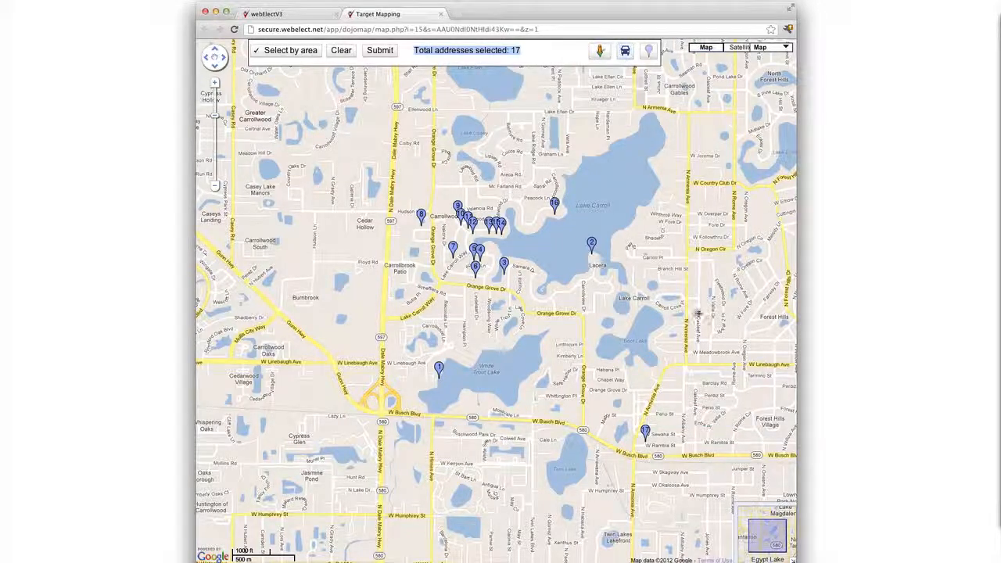
pyautogui.click(625, 50)
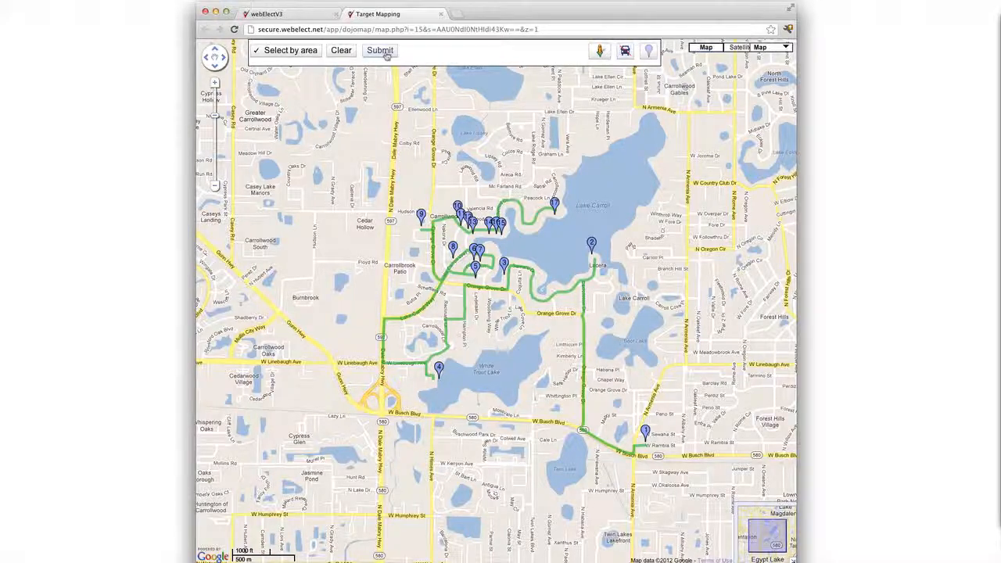
pyautogui.moveTo(380, 50)
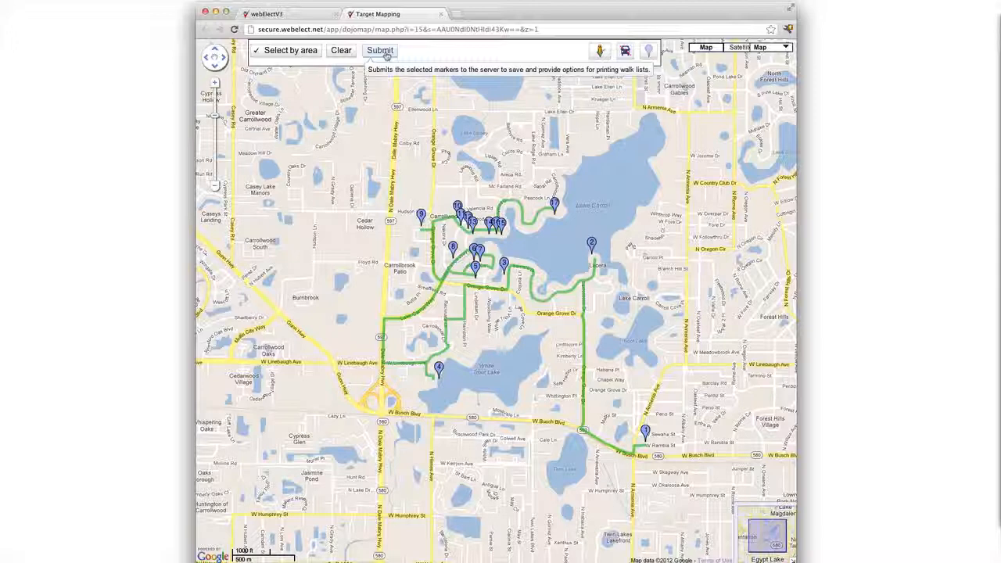
# Save the routed addresses as packet 'Carrollwood 10/2' and generate its PDF
pyautogui.click(379, 50)
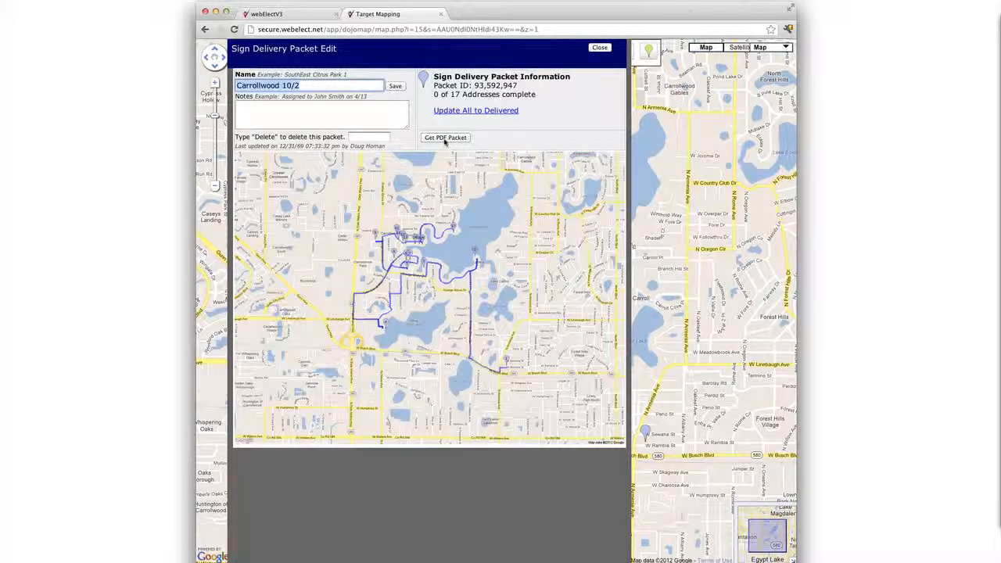
pyautogui.click(445, 138)
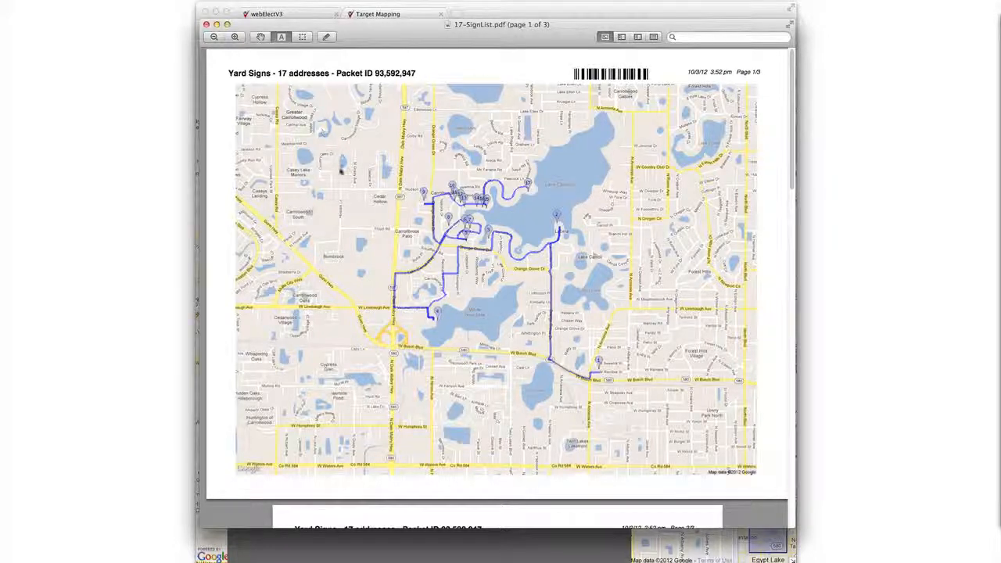
# Scroll through 17-SignList.pdf from the route map to the numbered address list with directions
pyautogui.scroll(-3)
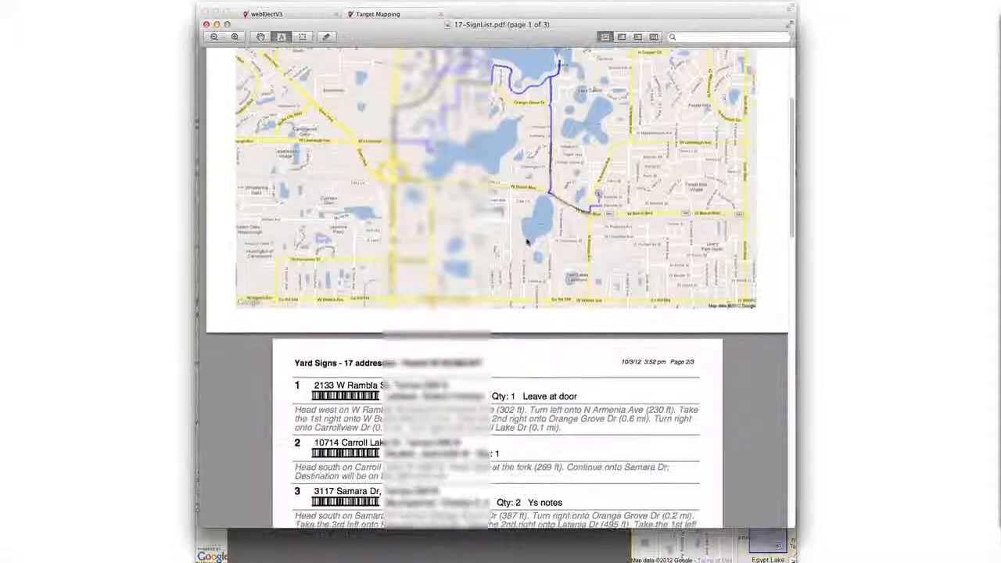
pyautogui.scroll(-3)
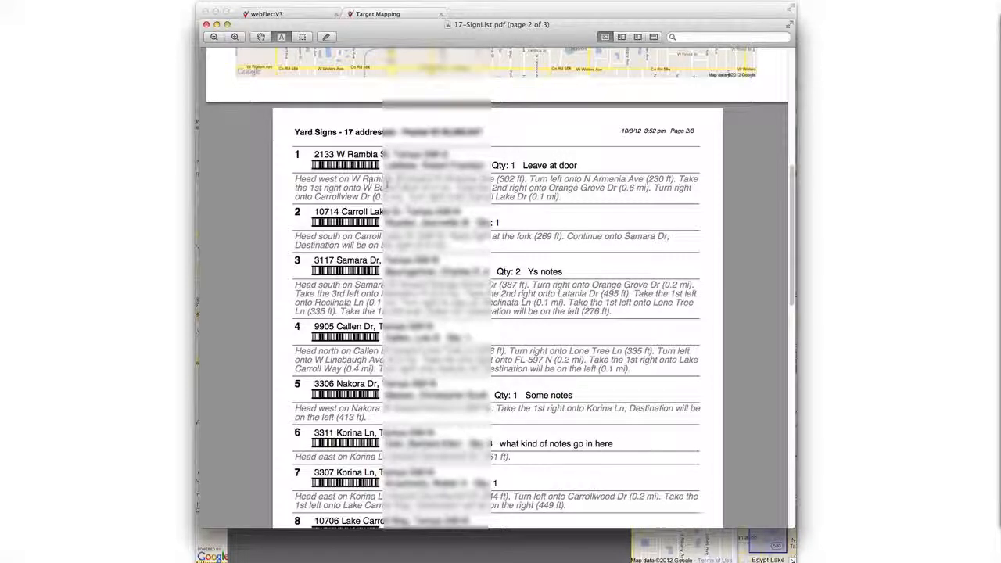
pyautogui.scroll(-3)
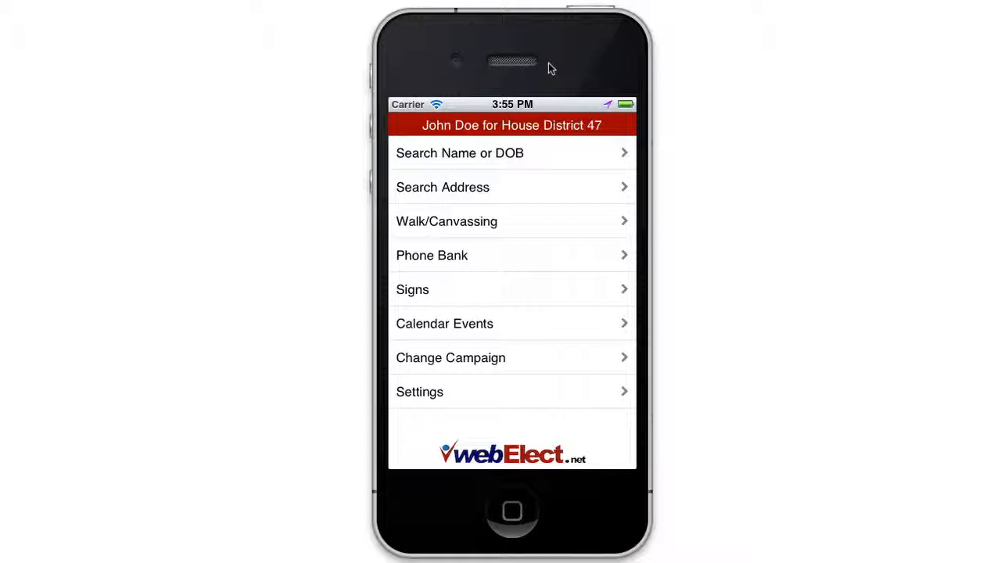
pyautogui.moveTo(569, 65)
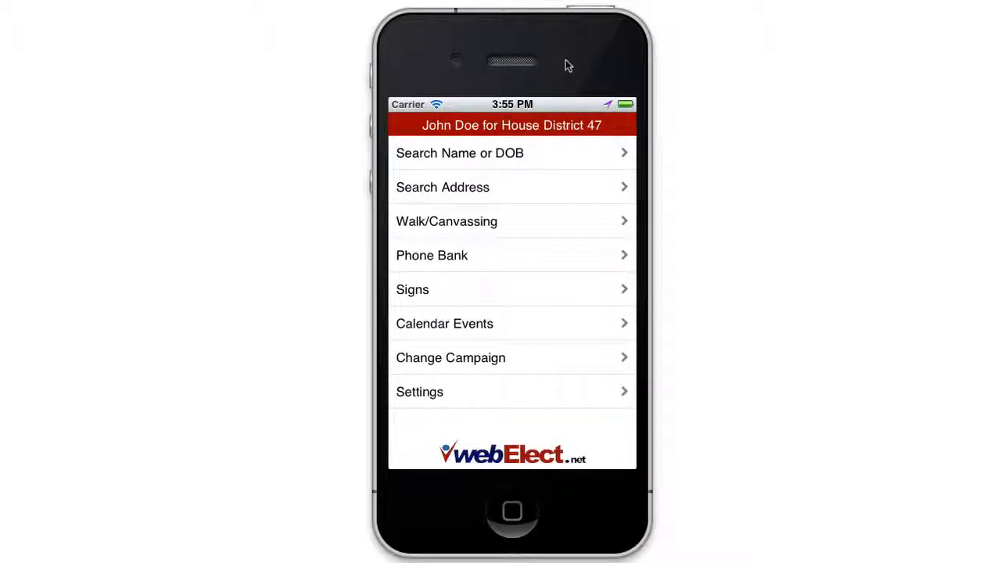
pyautogui.moveTo(491, 227)
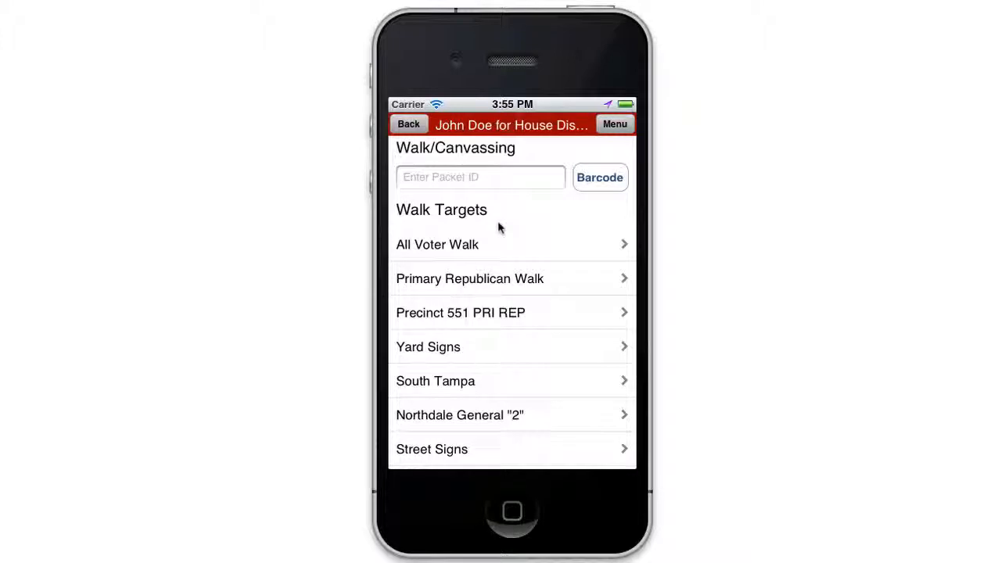
pyautogui.moveTo(465, 353)
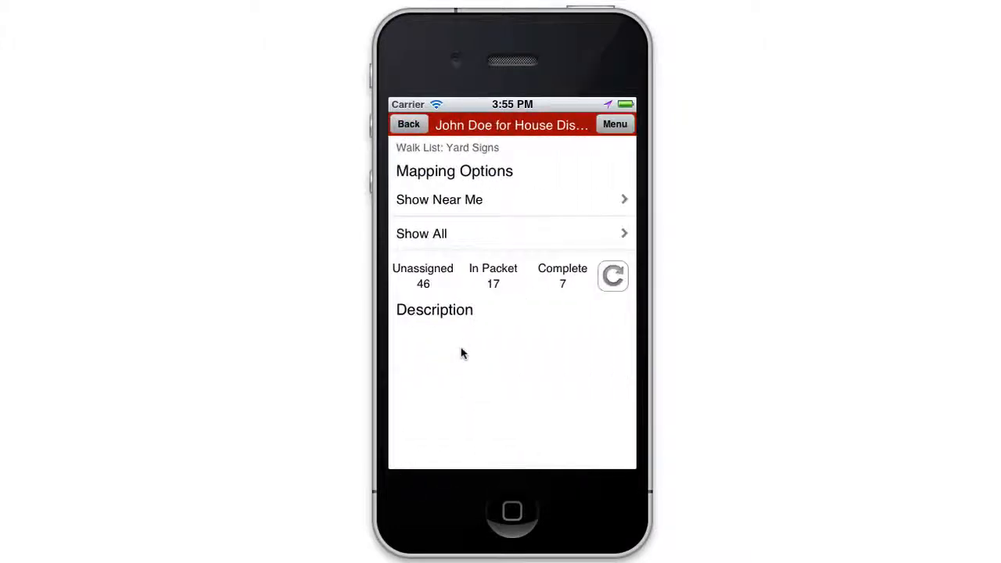
pyautogui.moveTo(420, 242)
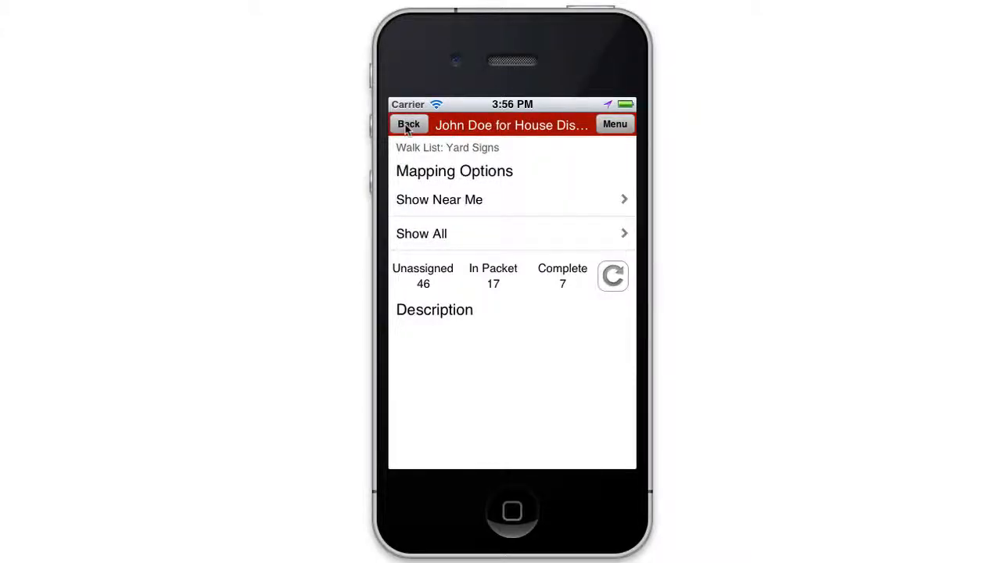
# Load the Carrollwood 10/2 packet by ID 93592947 and show all 17 addresses on the map
pyautogui.click(408, 124)
pyautogui.write('9')
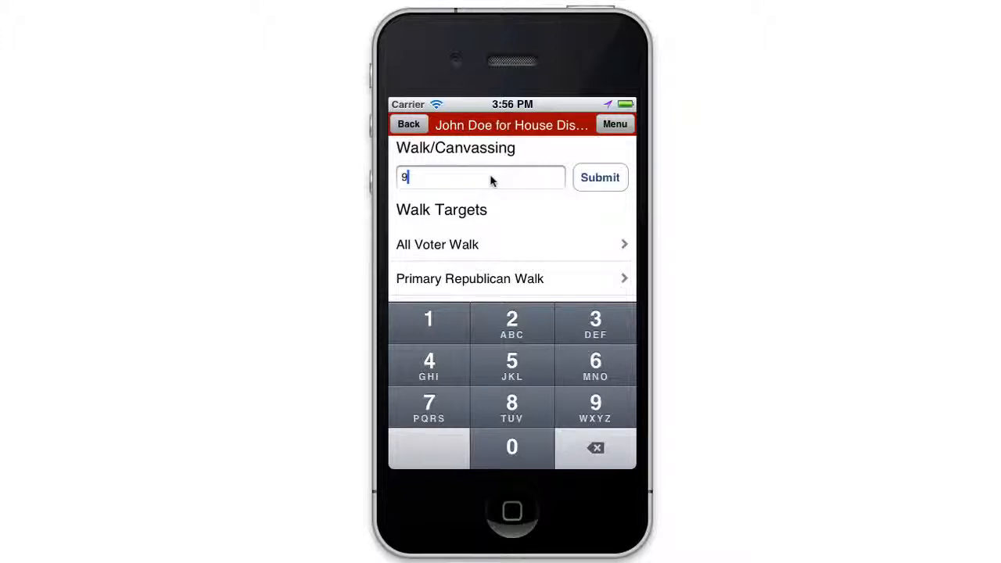
pyautogui.write('3592947')
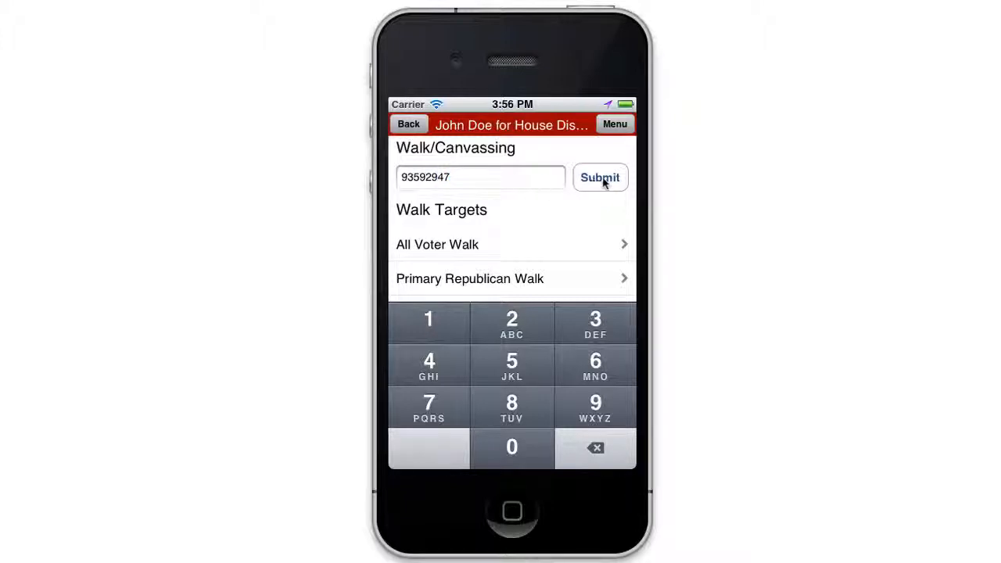
pyautogui.click(599, 178)
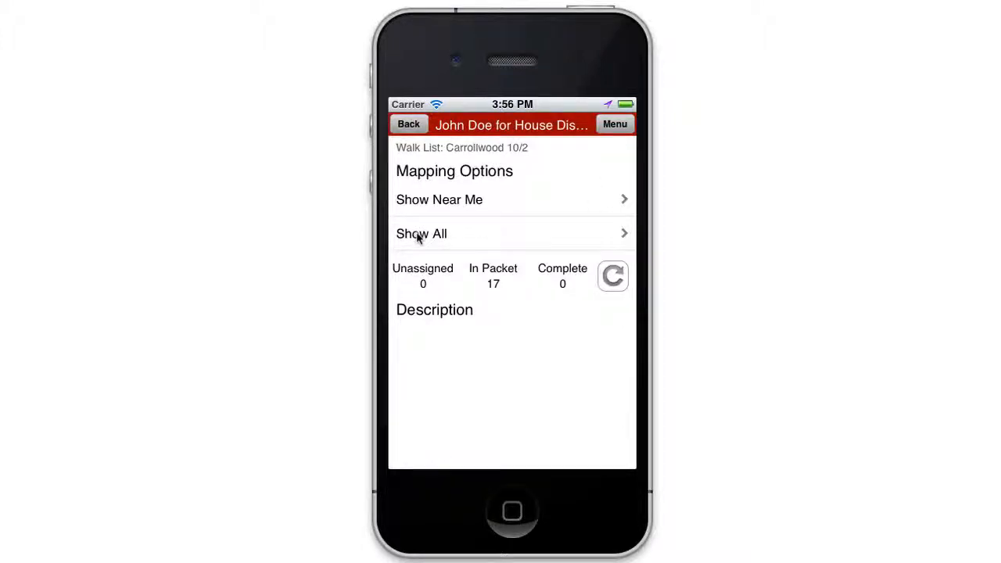
pyautogui.click(420, 233)
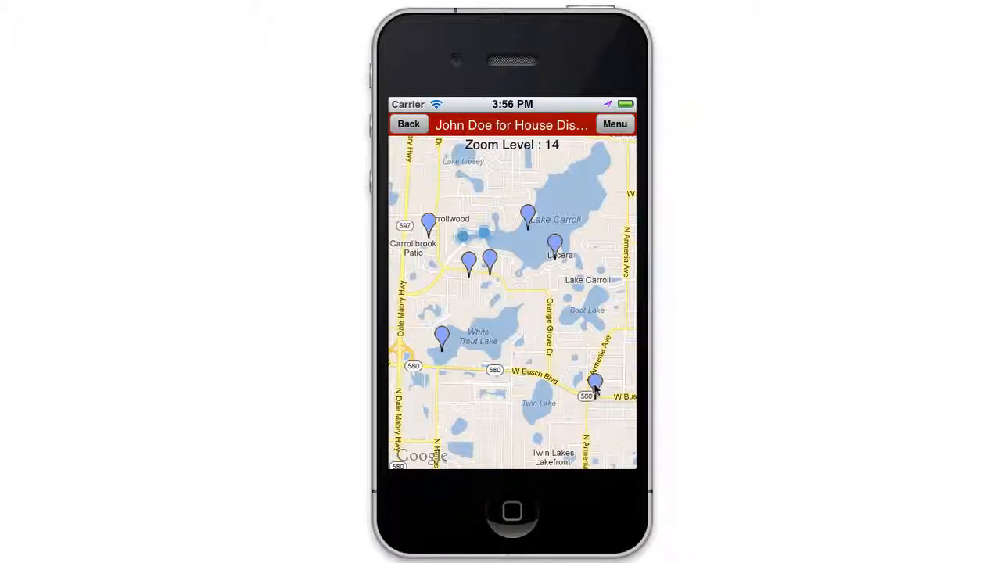
pyautogui.click(596, 383)
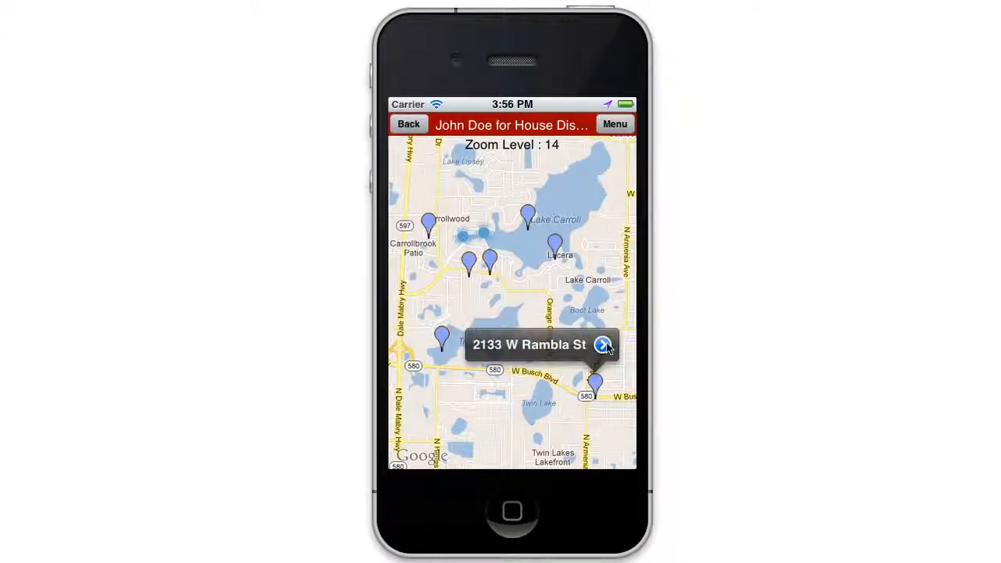
pyautogui.click(603, 345)
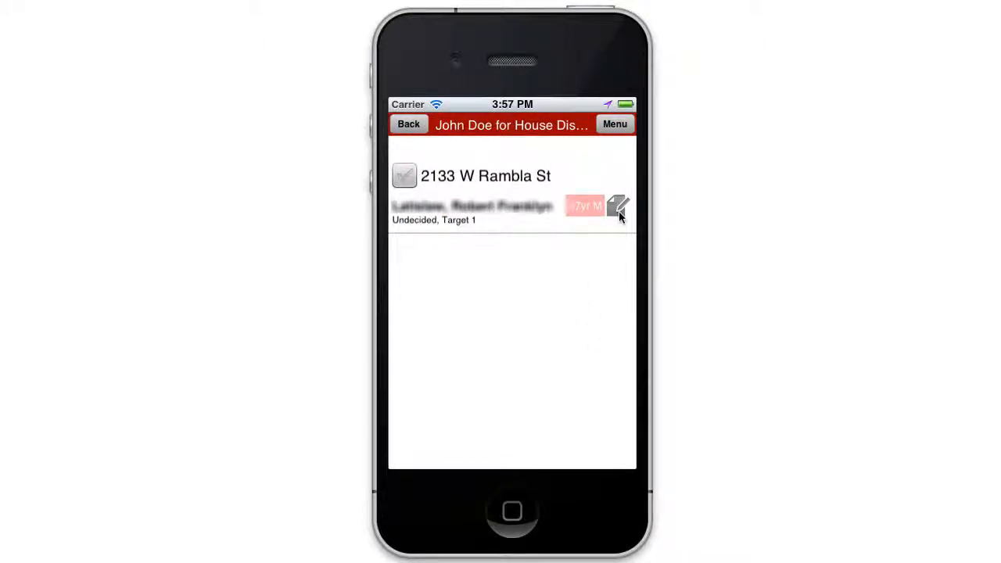
pyautogui.click(617, 206)
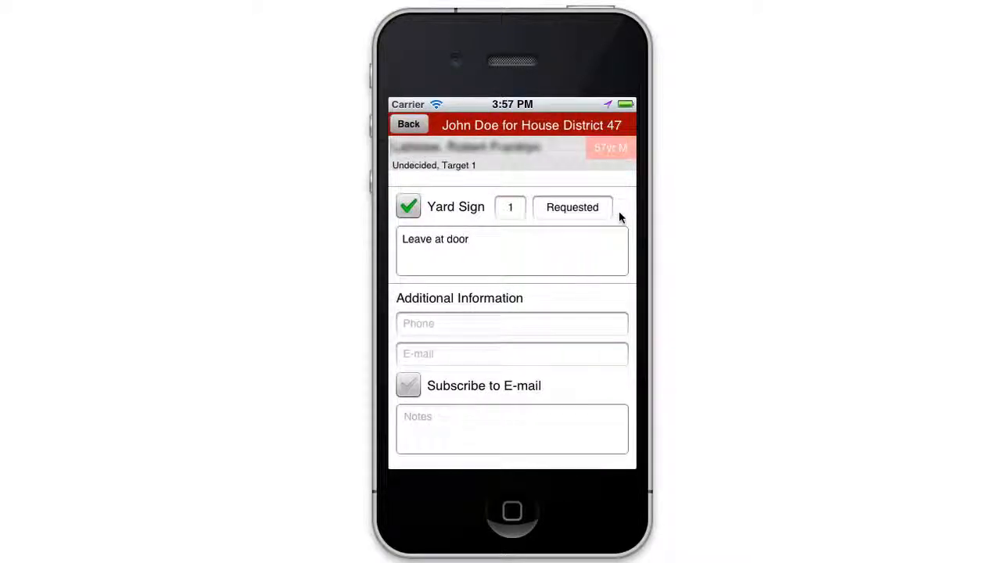
pyautogui.moveTo(544, 225)
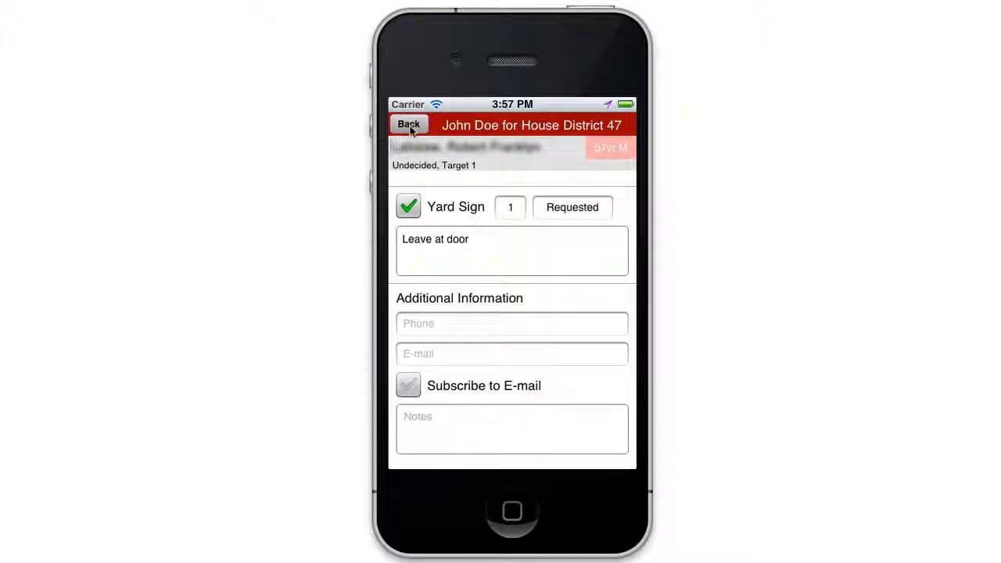
pyautogui.click(408, 125)
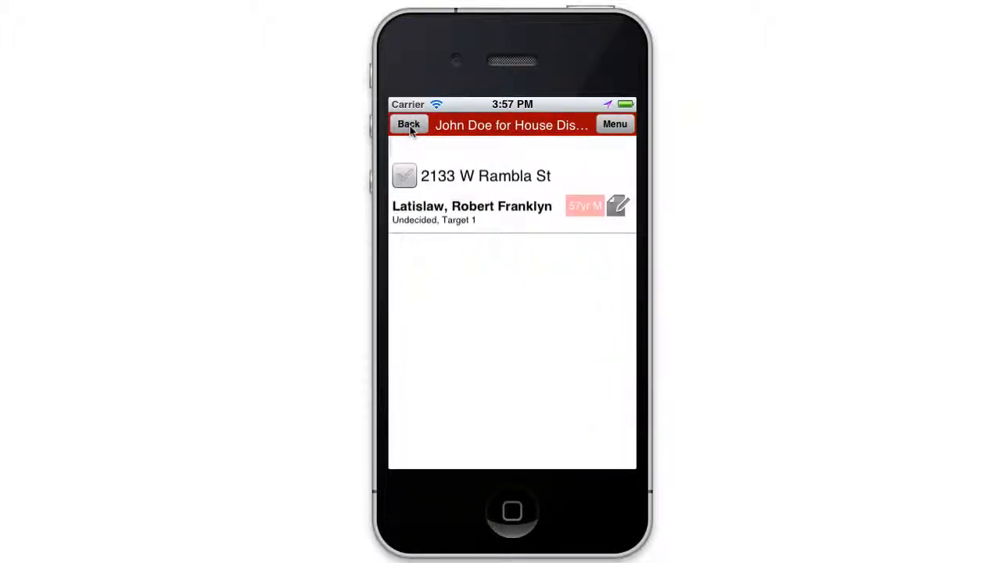
pyautogui.click(404, 175)
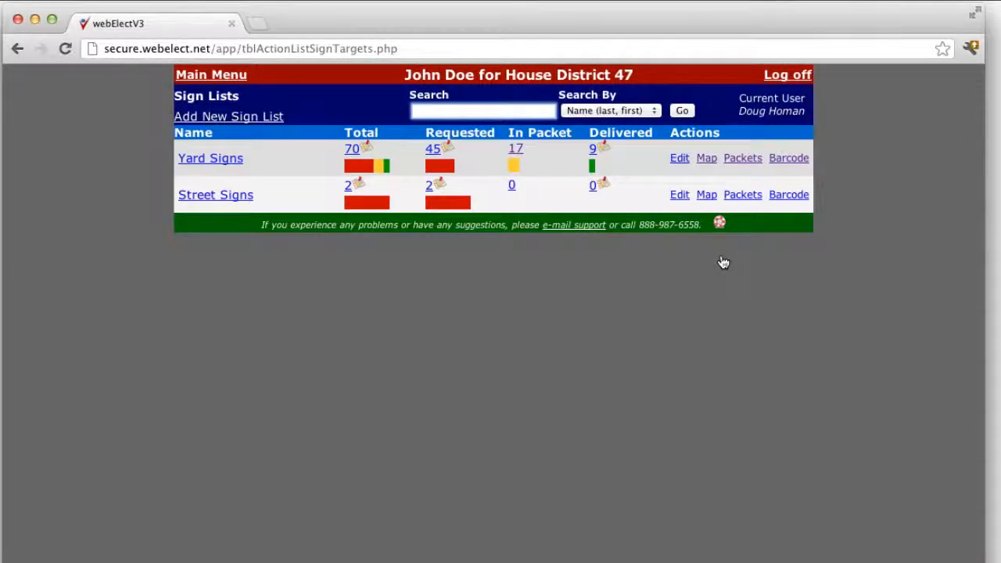
pyautogui.moveTo(789, 157)
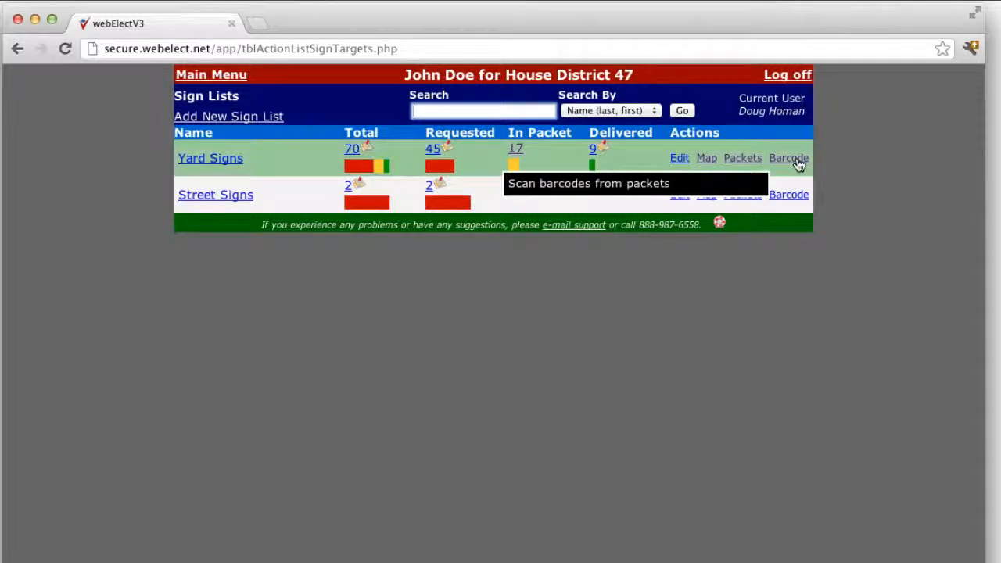
# Scan Yard Signs packet barcodes as delivered and return to the Sign Lists overview
pyautogui.click(788, 157)
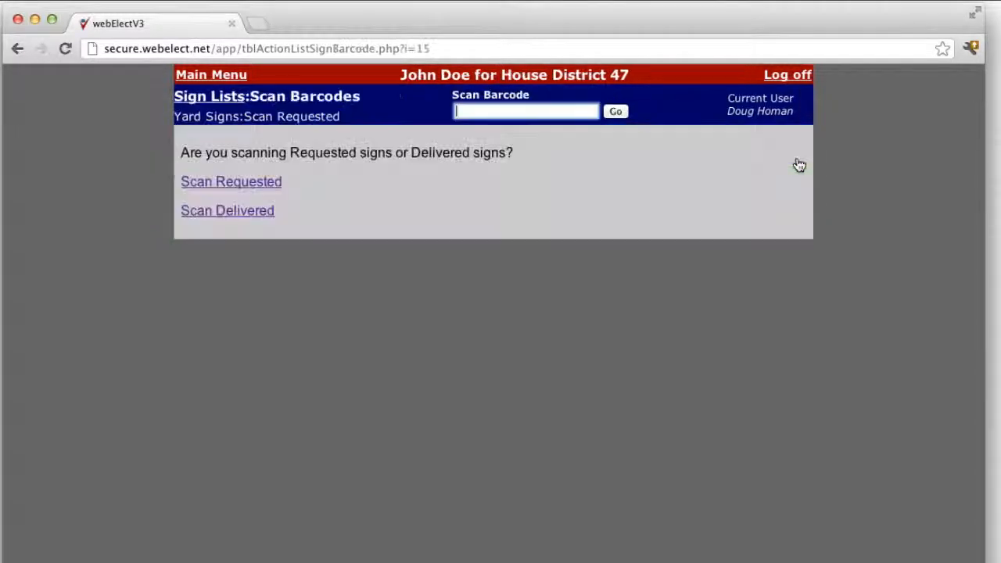
pyautogui.click(227, 211)
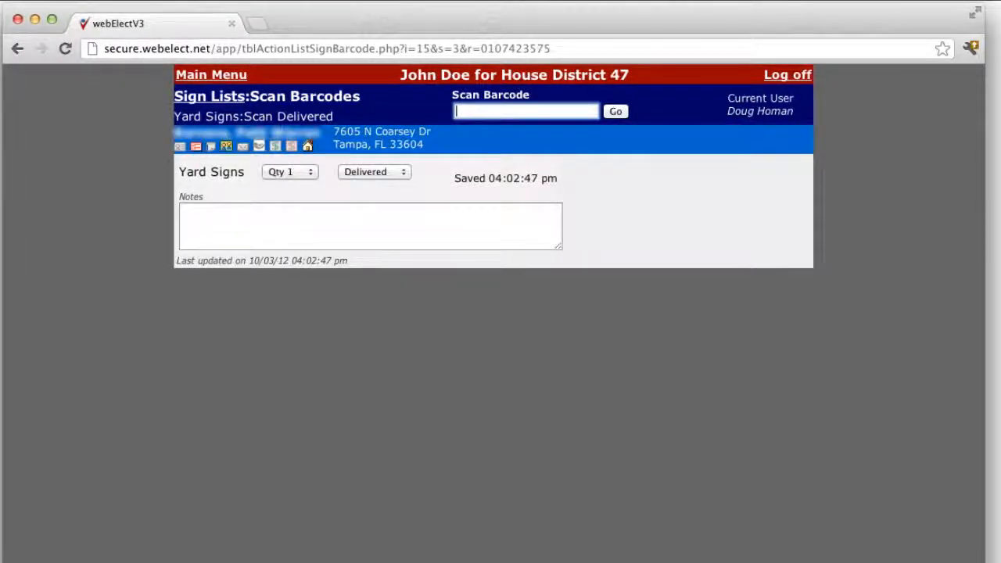
pyautogui.click(615, 110)
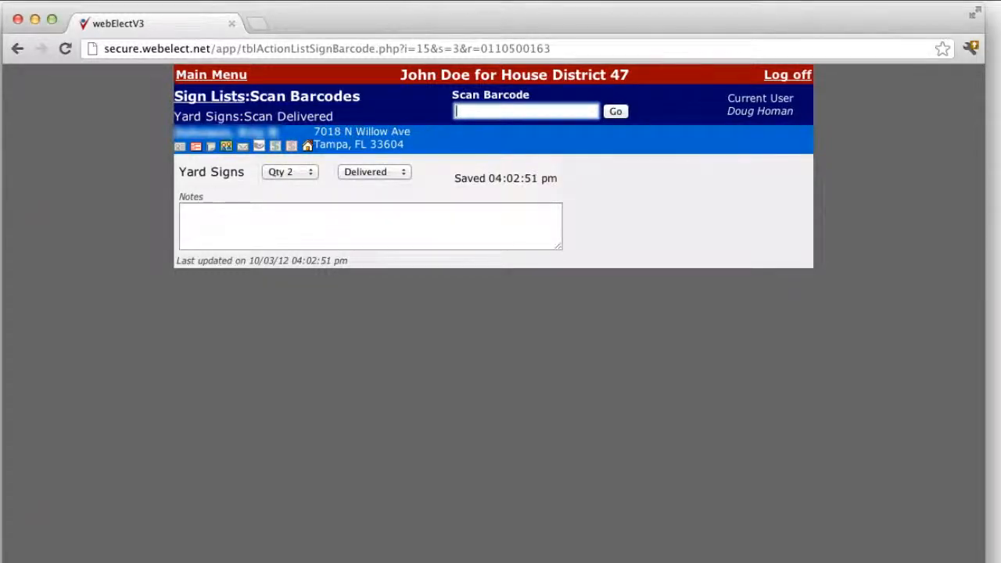
pyautogui.click(209, 95)
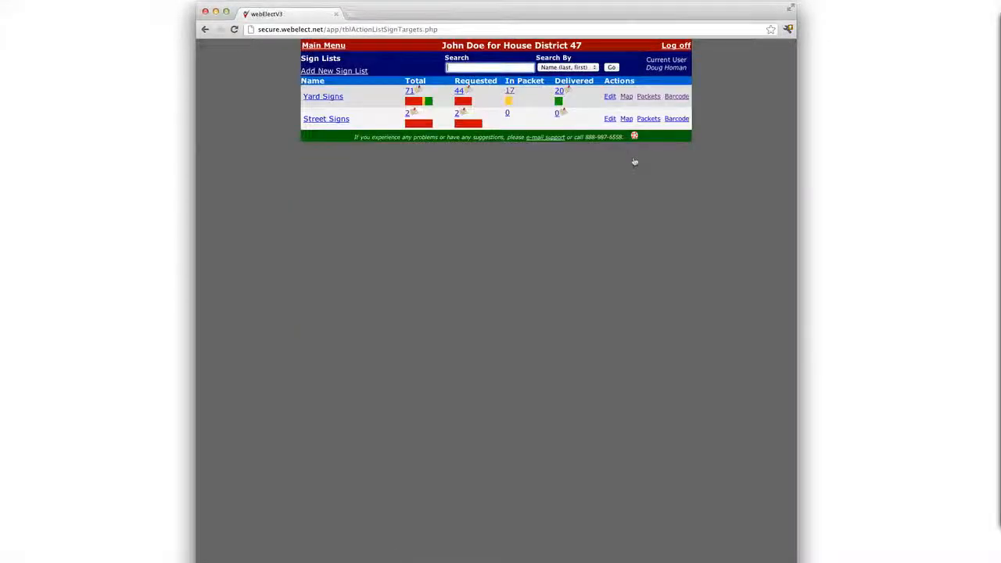